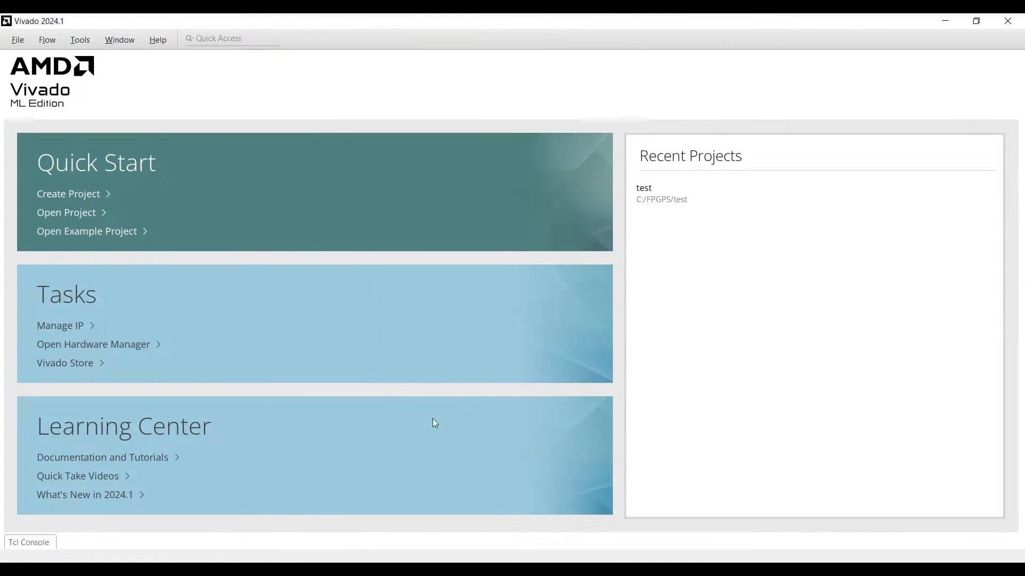
mouse_move(258, 216)
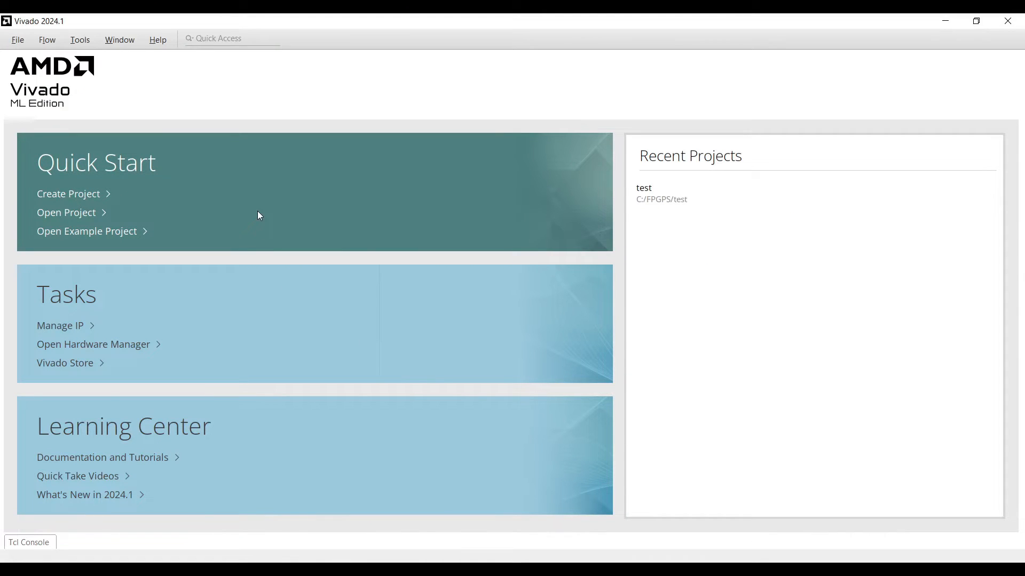
- Create a new RTL project named ZCU104_Hello_world at the default location
click(68, 194)
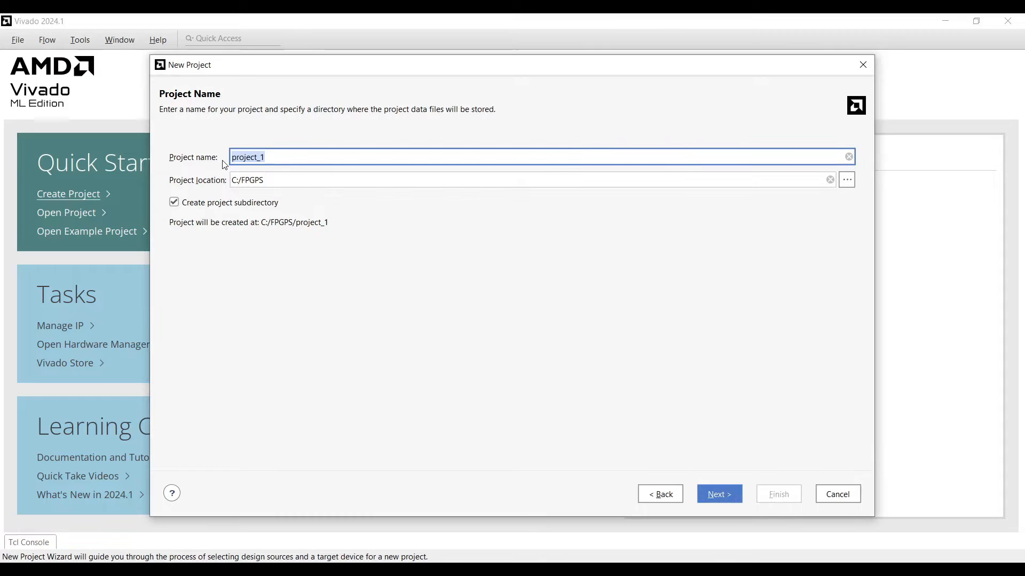
text(ZCU104_Hello_world)
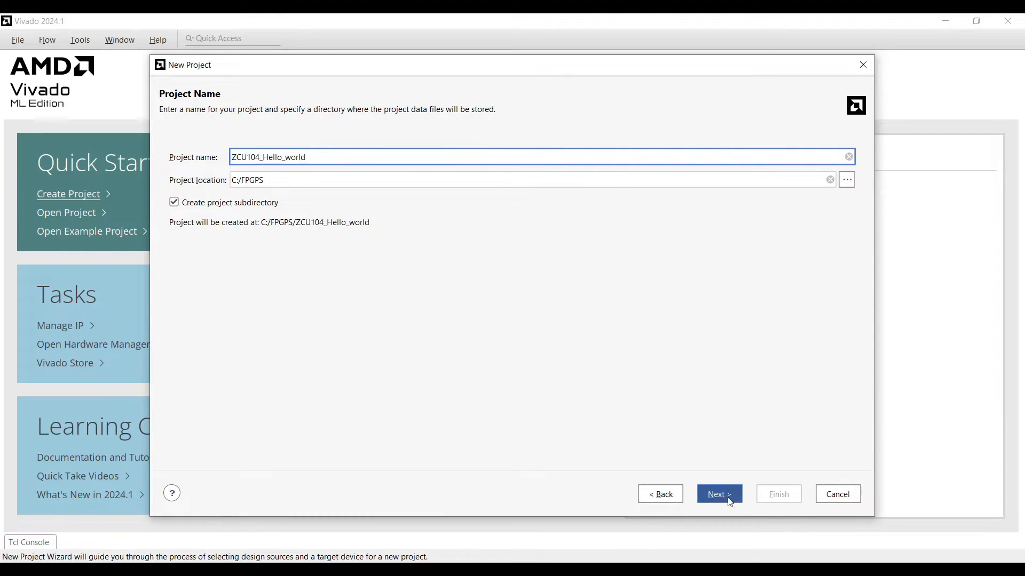
click(719, 494)
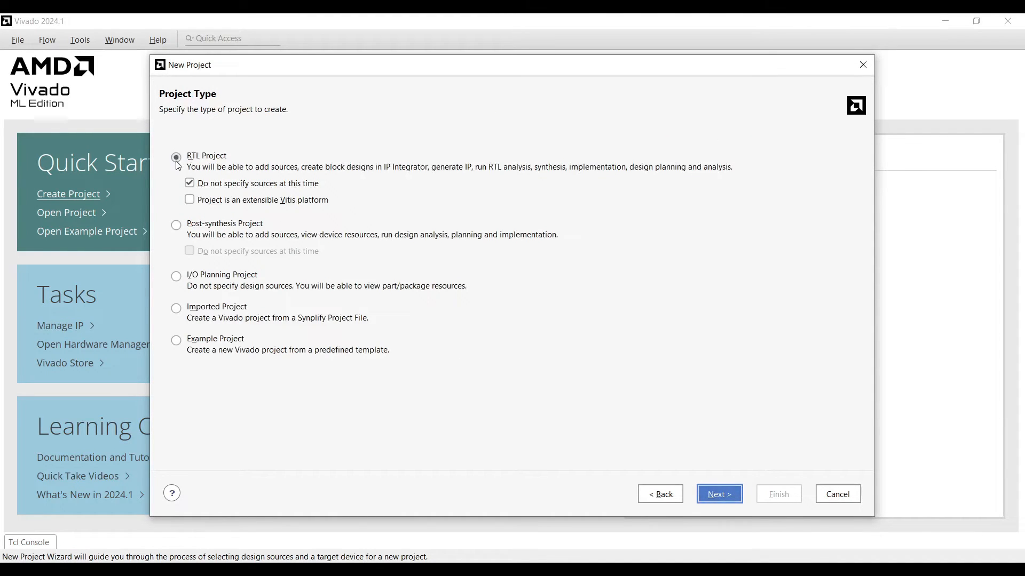
click(719, 494)
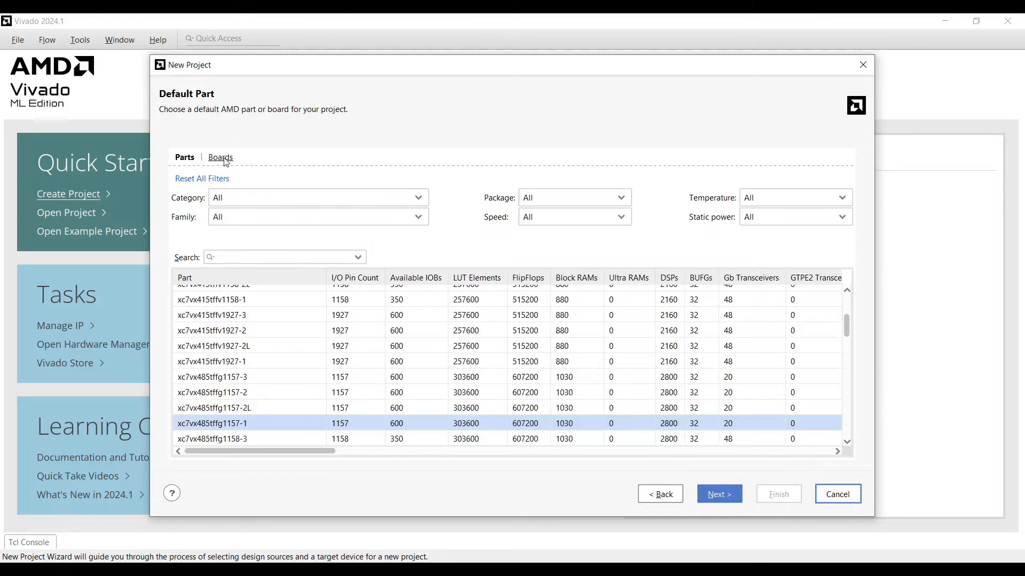
- Switch the part chooser to Boards and search for zcu104
click(221, 156)
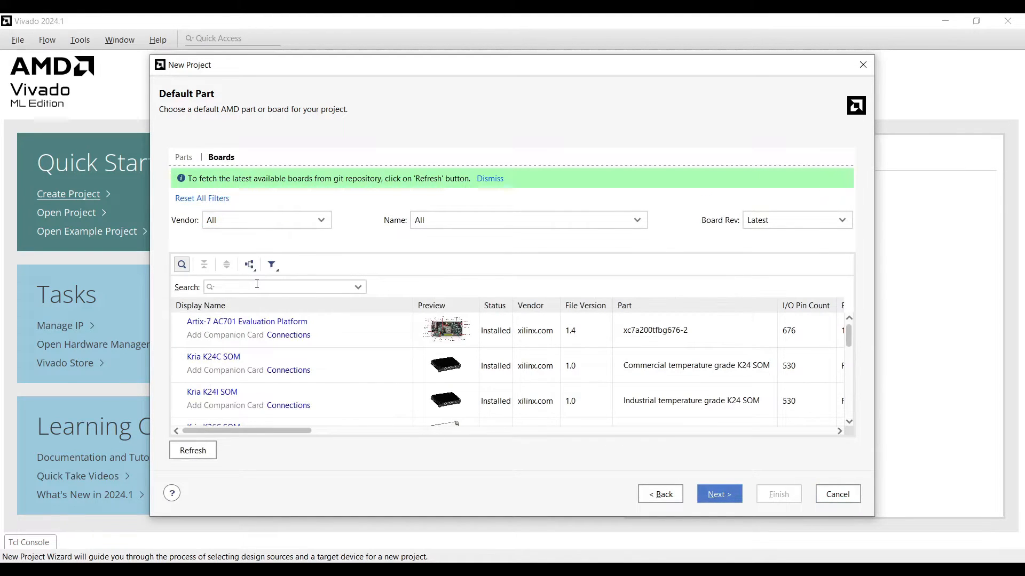
text(zcu1)
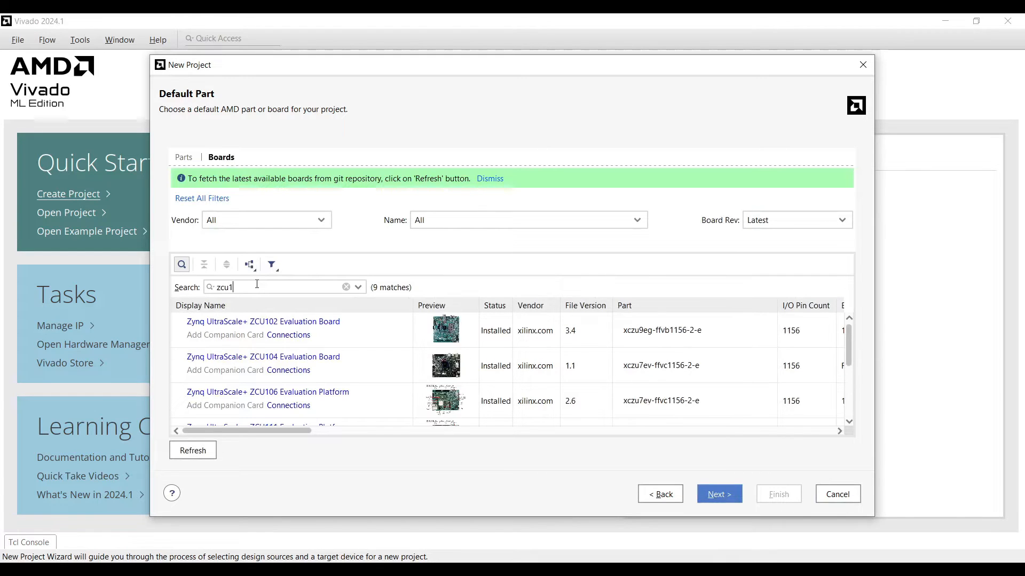
text(04)
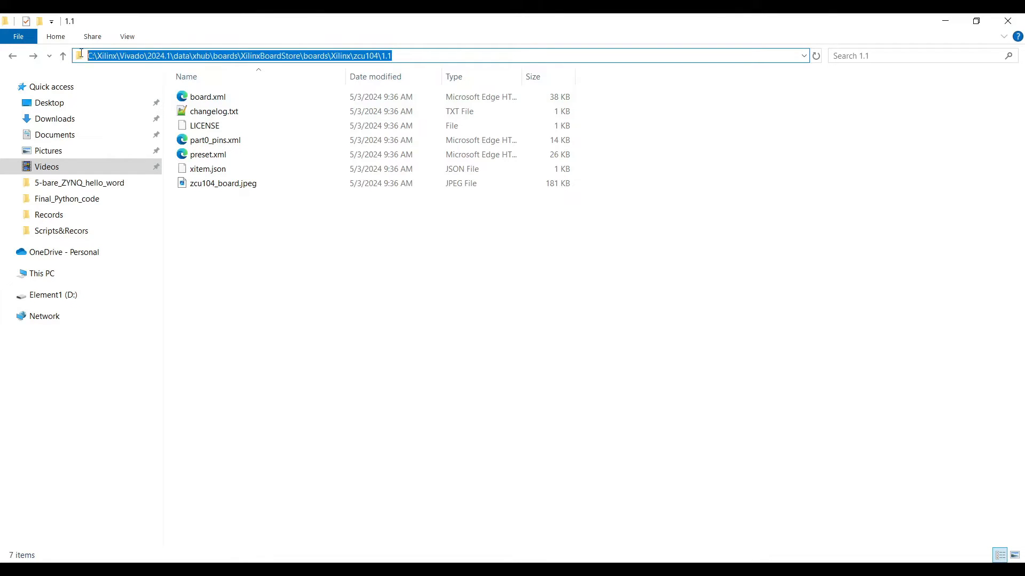
- Open the ZCU104 board.xml in Notepad++ and scroll through its XML
click(208, 97)
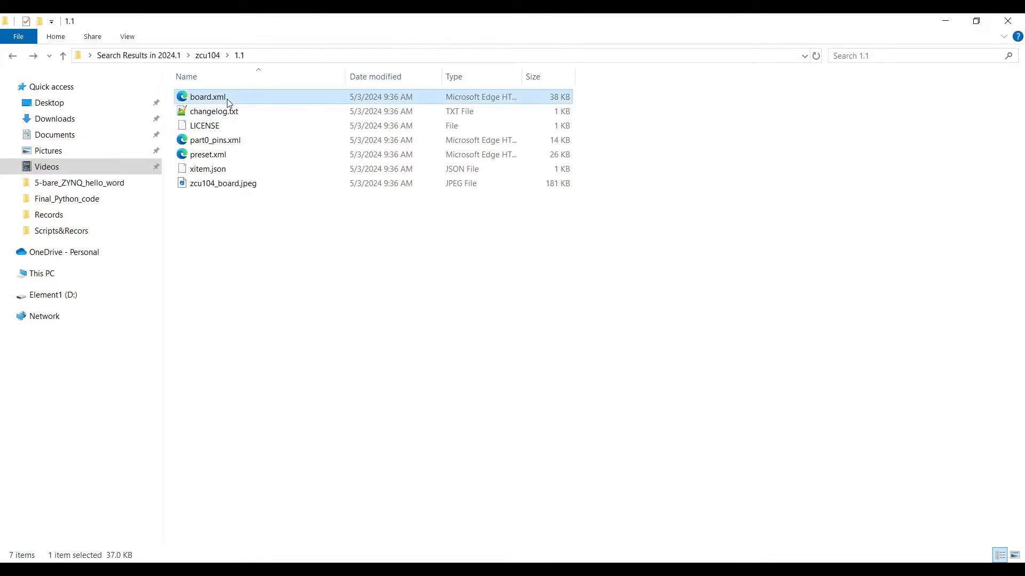
mouse_move(278, 155)
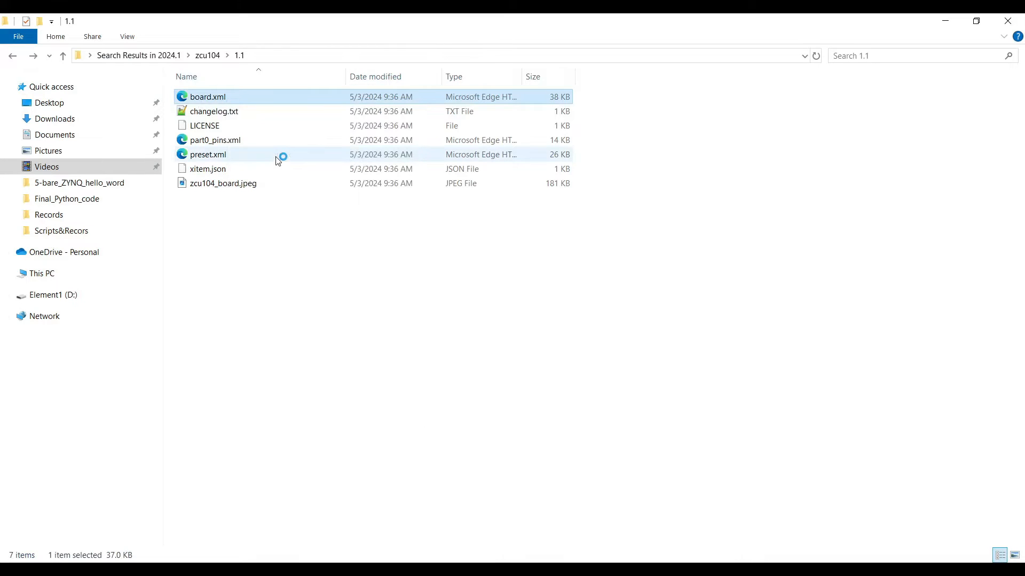
double_click(208, 96)
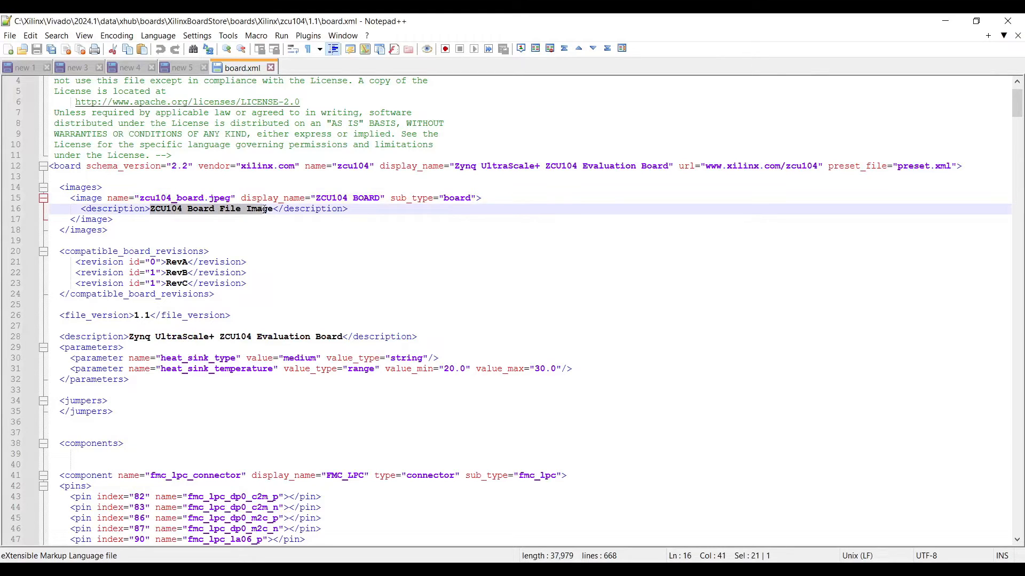
scroll(down, 3)
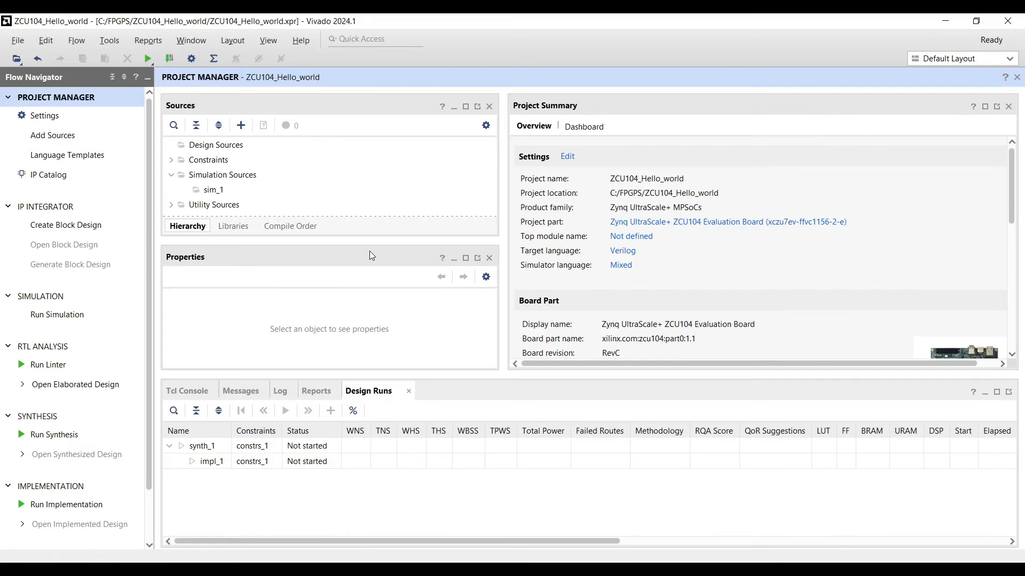
- Create an empty block design named design_1 via IP Integrator
click(65, 225)
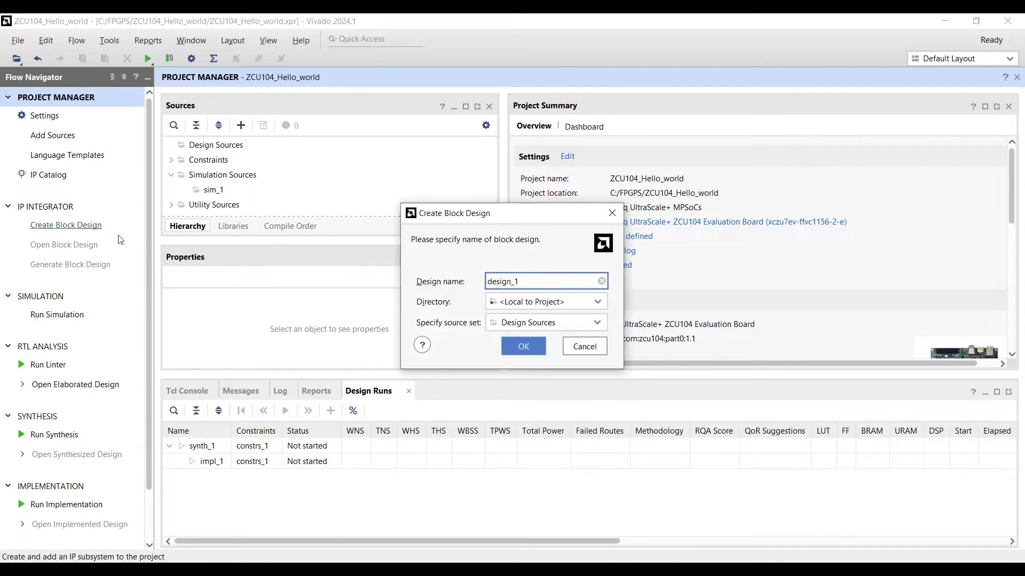
click(584, 345)
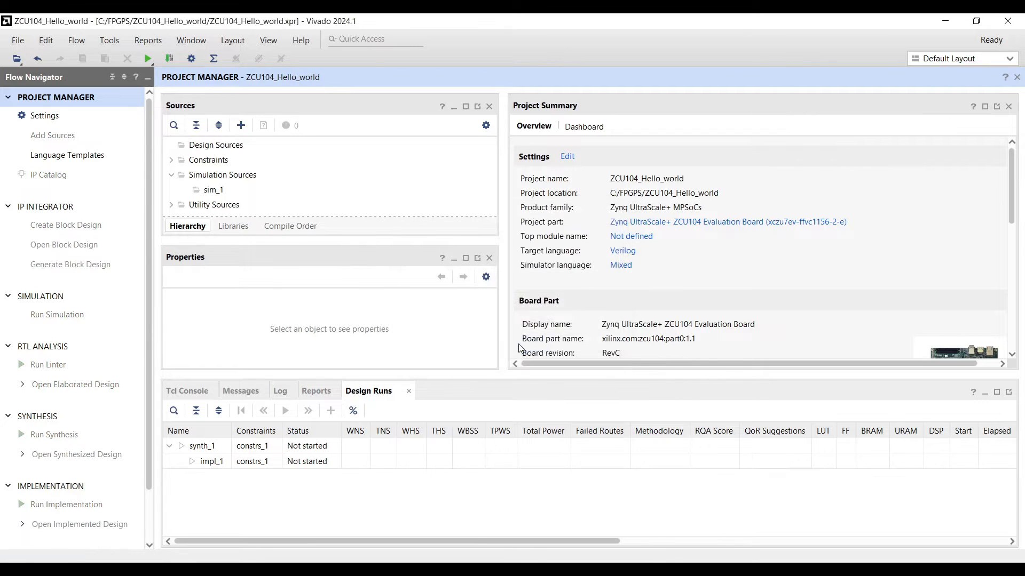
click(65, 225)
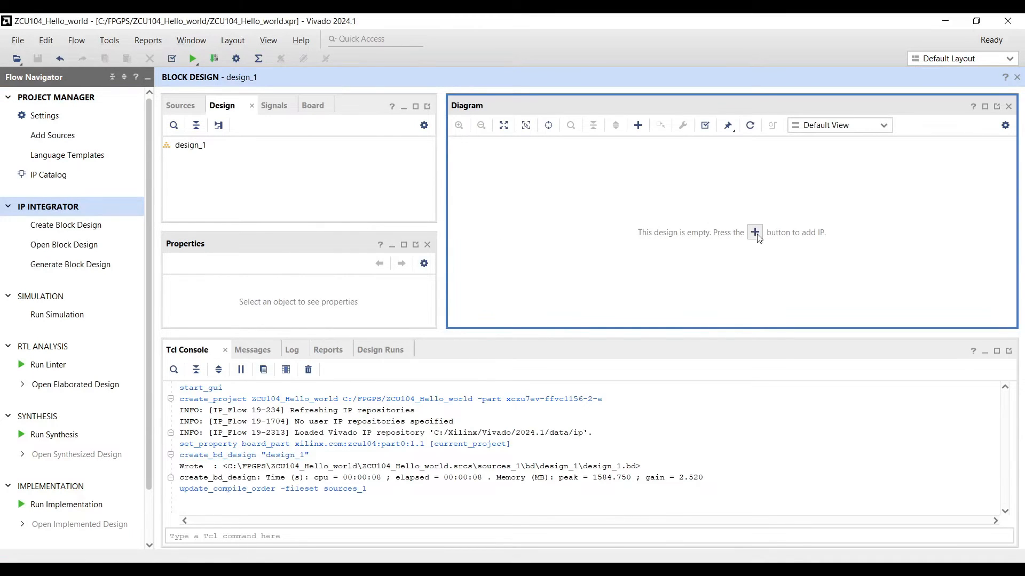
- Add a Zynq UltraScale+ MPSoC block to design_1 from the IP catalog
click(755, 232)
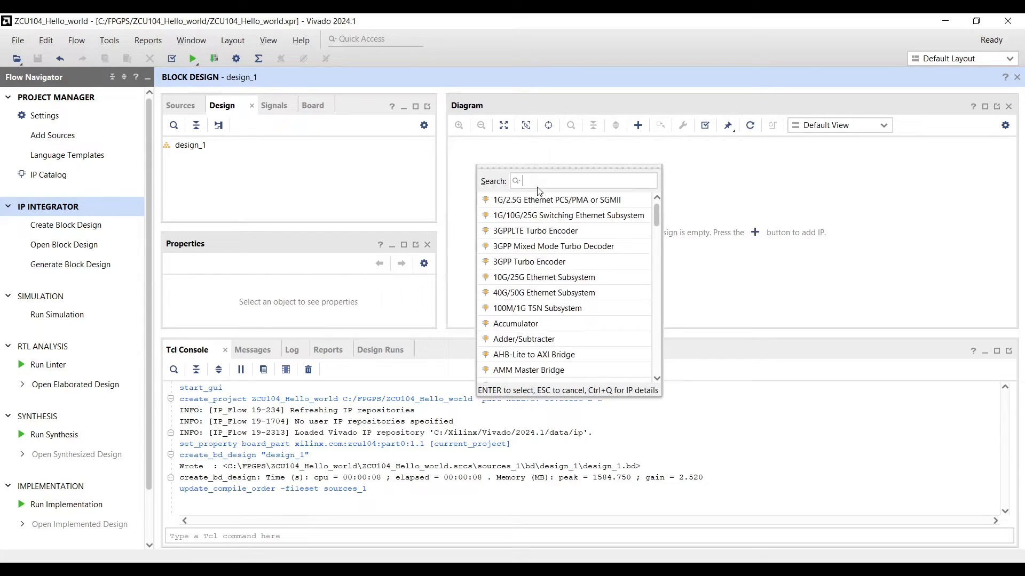
text(zynq)
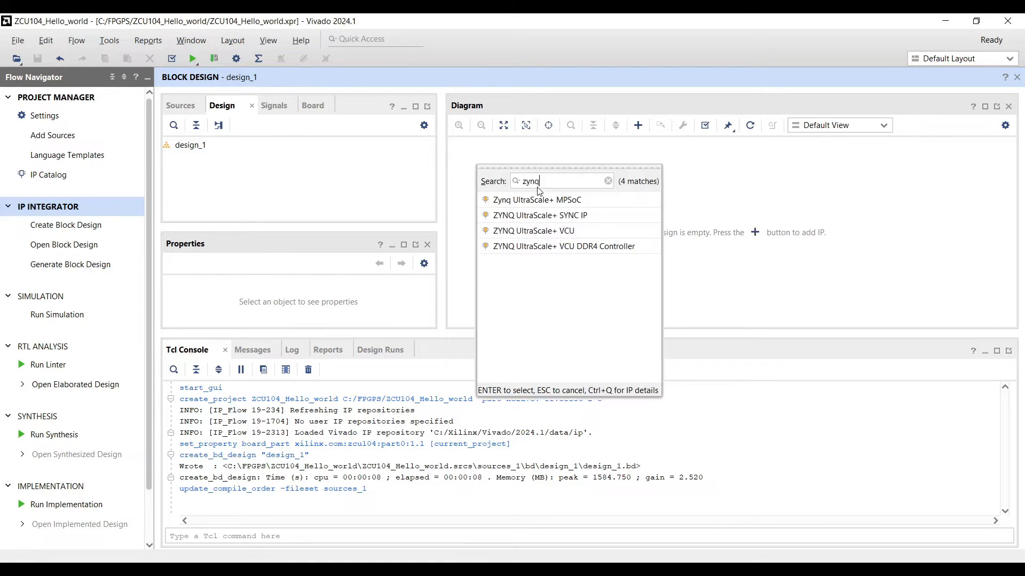
key(Escape)
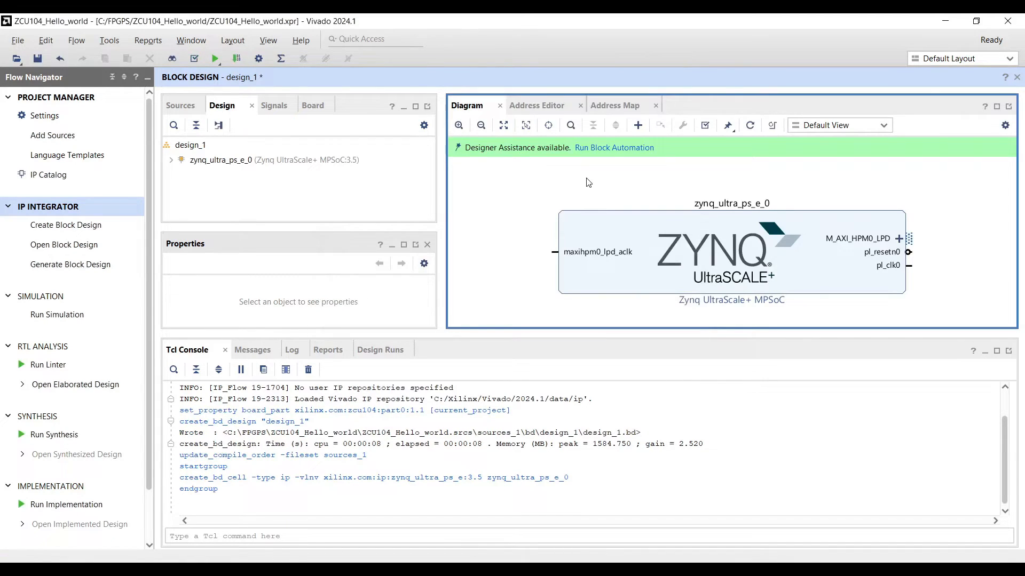
mouse_move(614, 147)
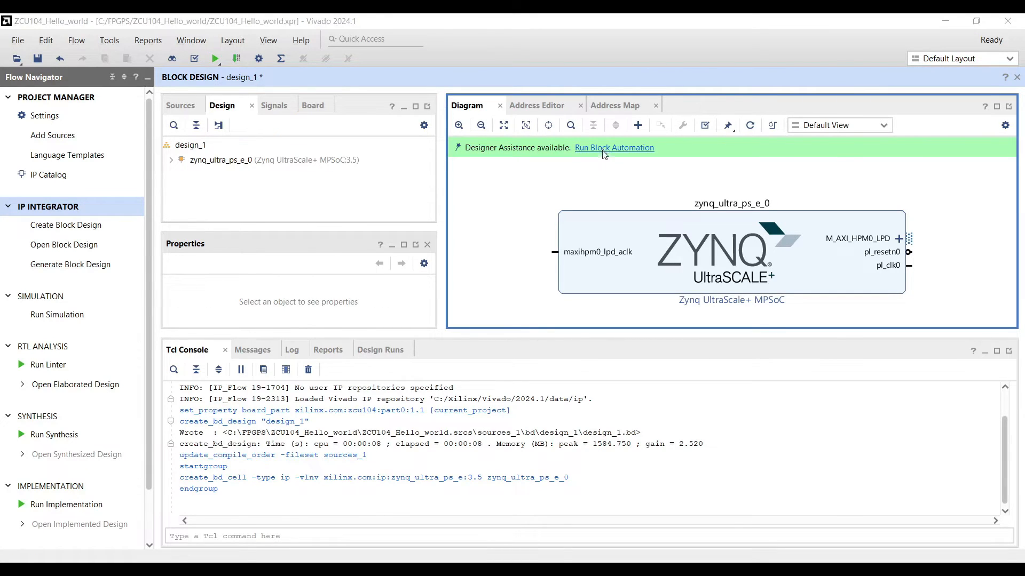
- Run block automation applying the board preset, then bring up the Zynq block's re-customize dialog
click(614, 147)
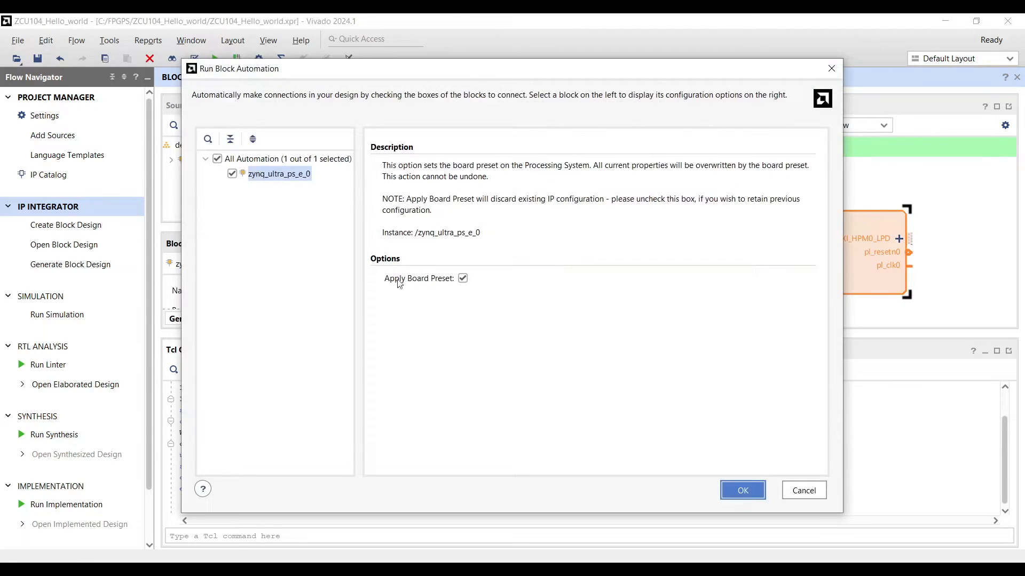
mouse_move(535, 360)
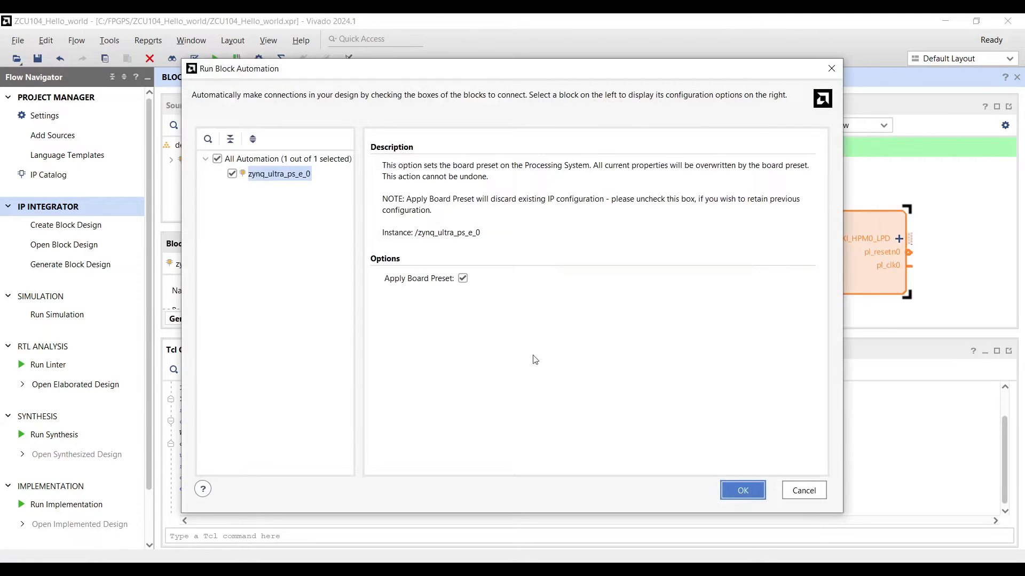
click(742, 491)
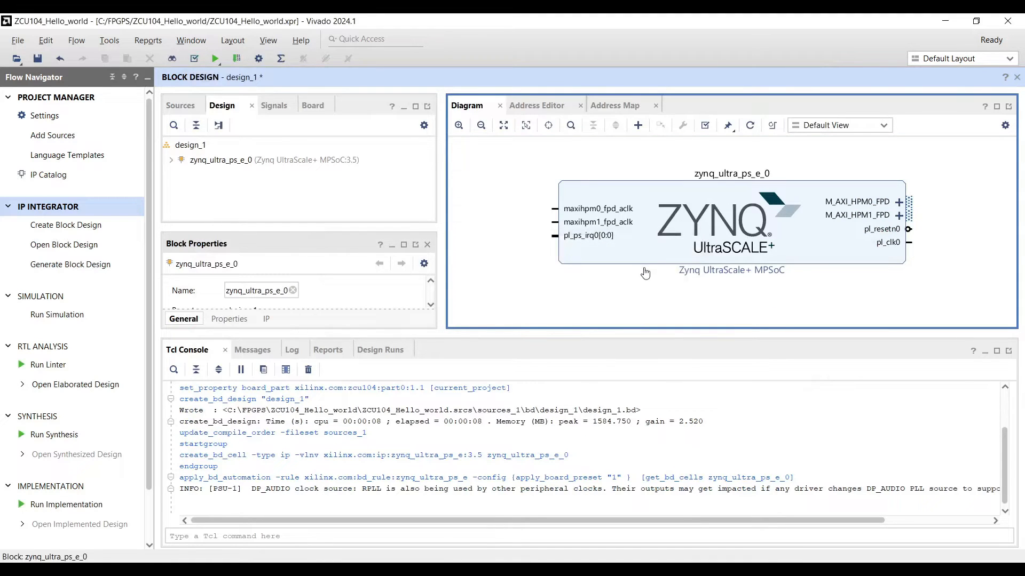
double_click(712, 225)
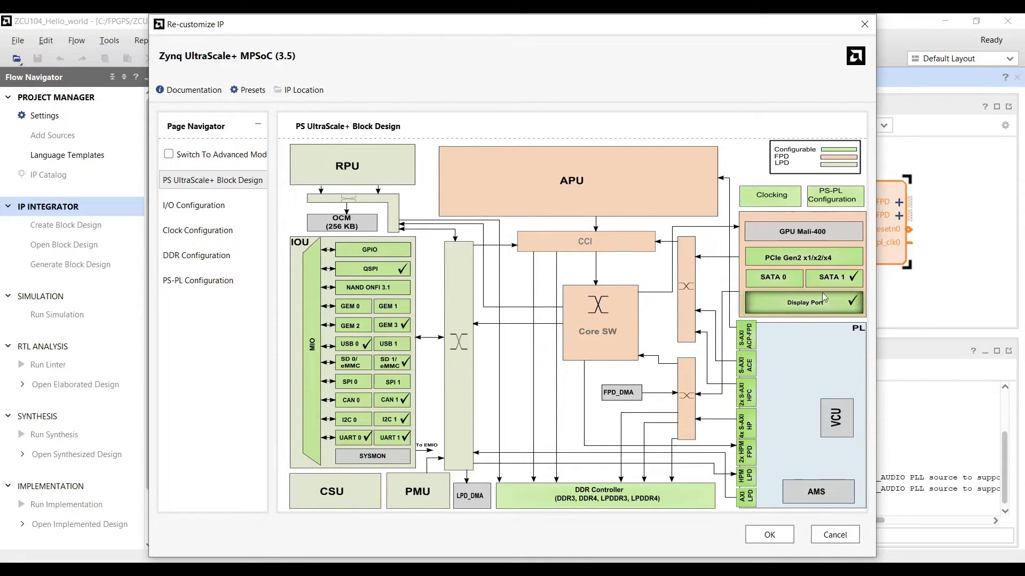
mouse_move(307, 317)
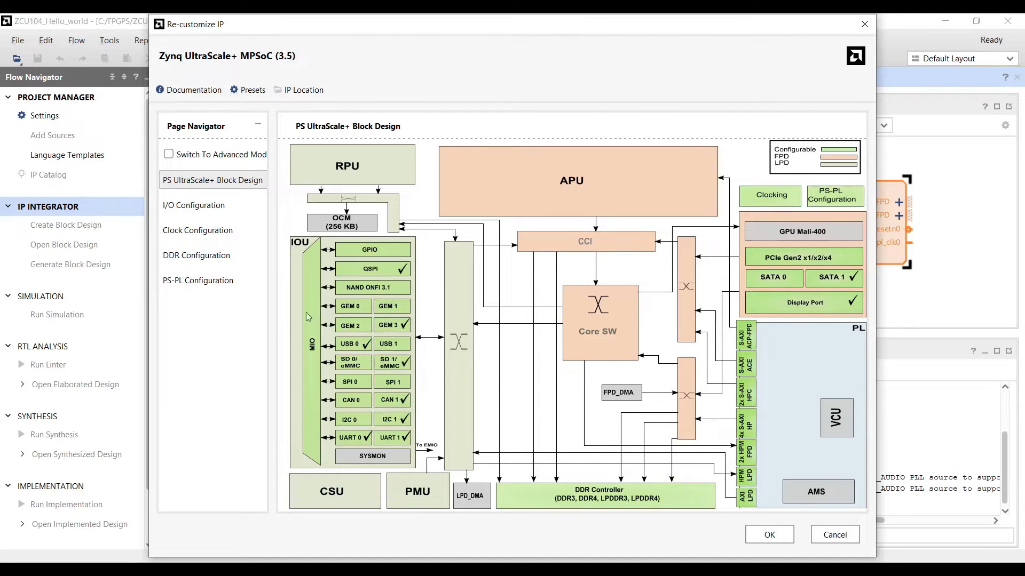
- Review the DDR Configuration page showing DDR4 2133P, 64-bit, 2GB
click(196, 256)
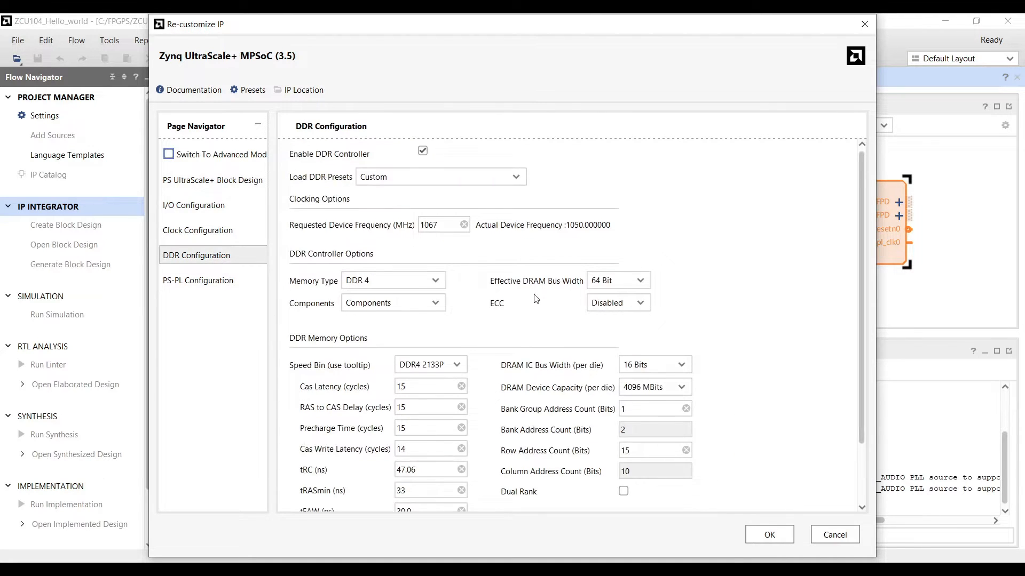
scroll(down, 3)
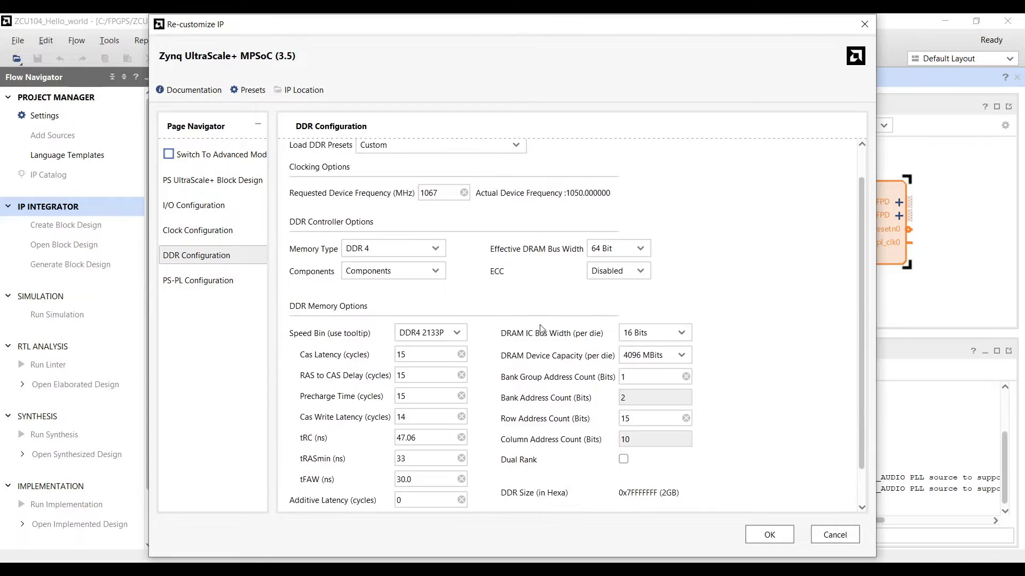
scroll(up, 3)
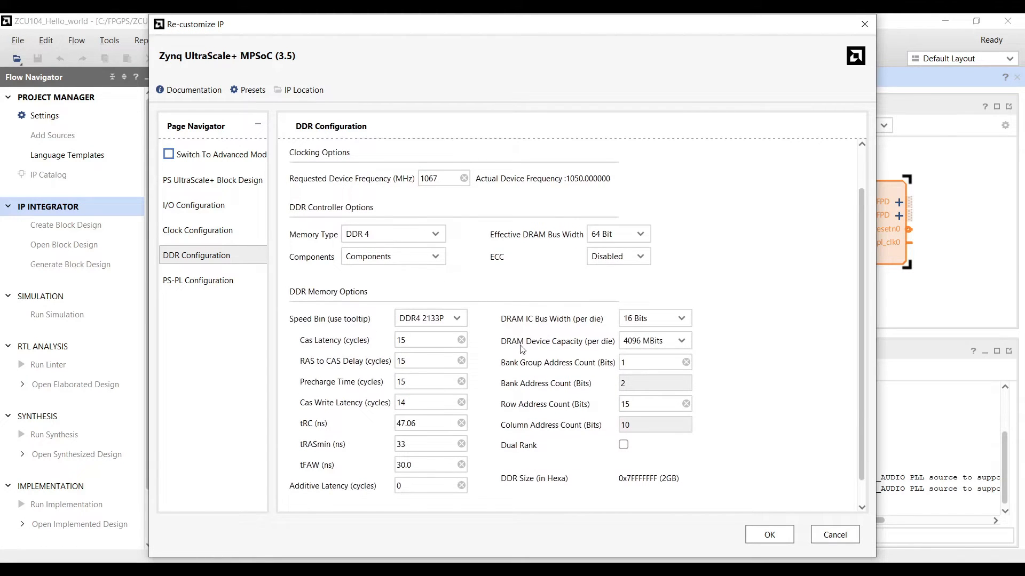
scroll(up, 3)
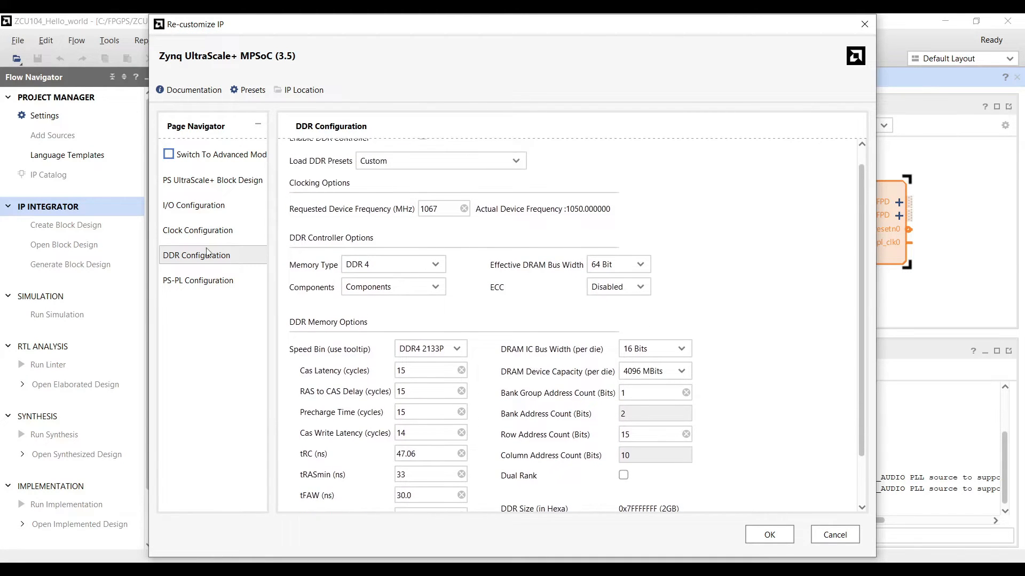
- Review I/O Configuration, expanding High Speed USB and Low Speed CAN and I2C peripherals
click(193, 205)
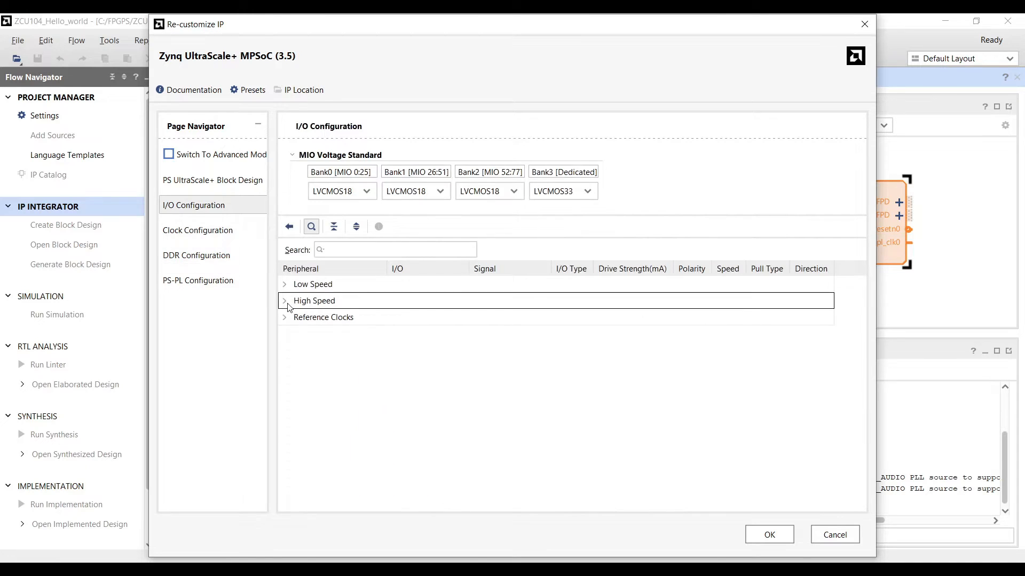
click(284, 301)
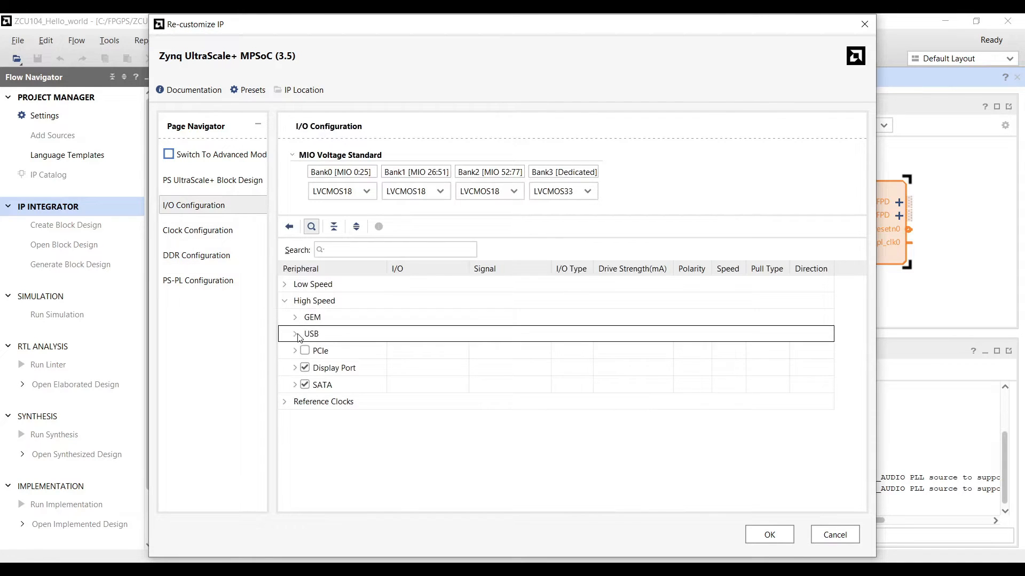
click(295, 334)
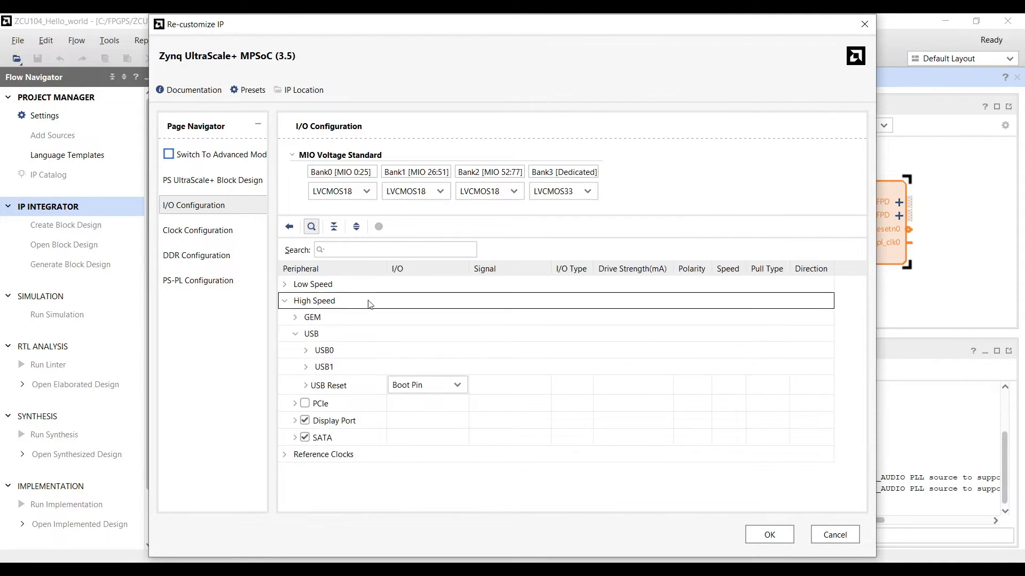
click(313, 317)
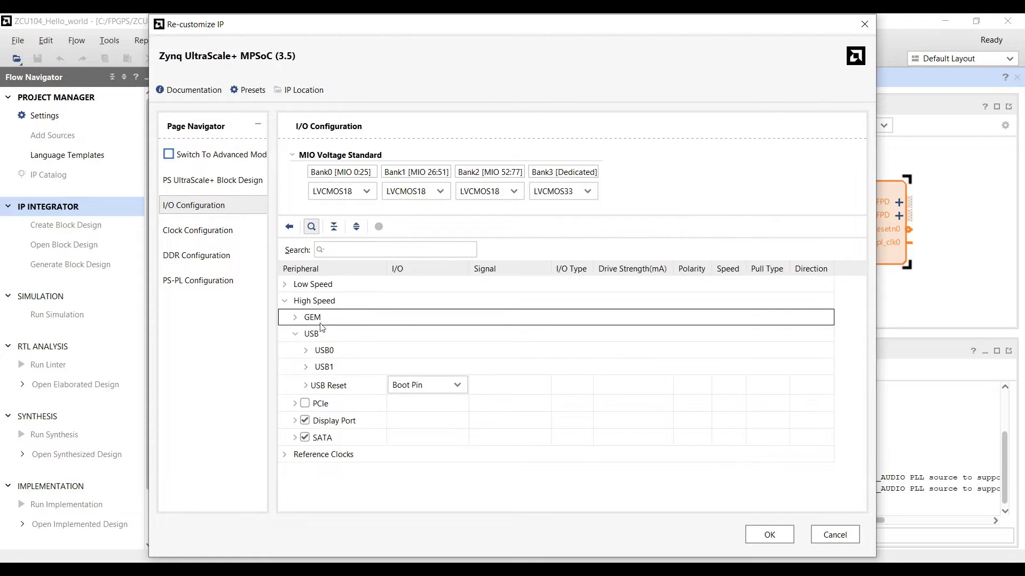
click(284, 284)
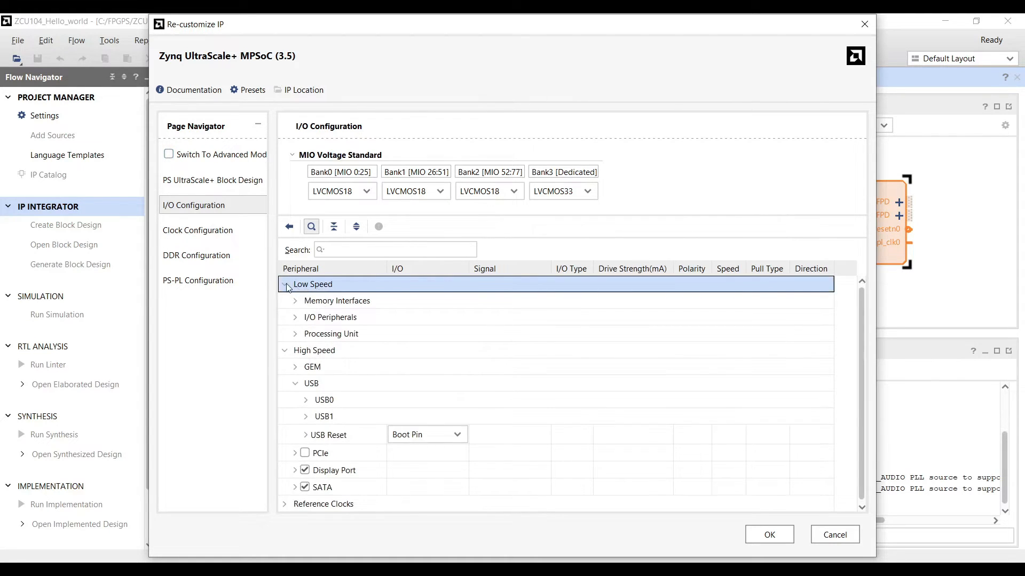
click(294, 317)
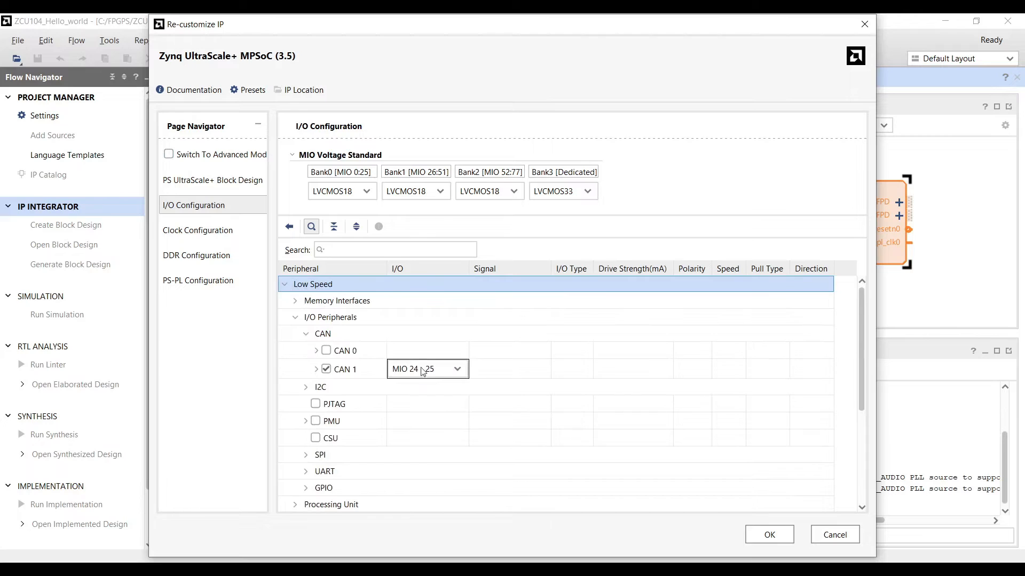
click(307, 386)
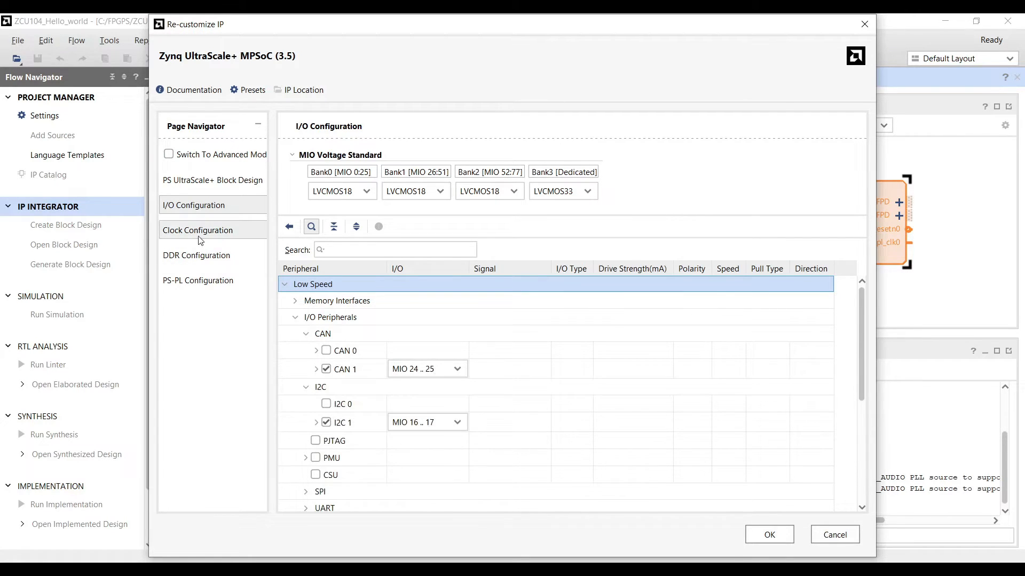
- Visit the Clock and DDR pages and the PS block overview, then switch to the slides
click(198, 230)
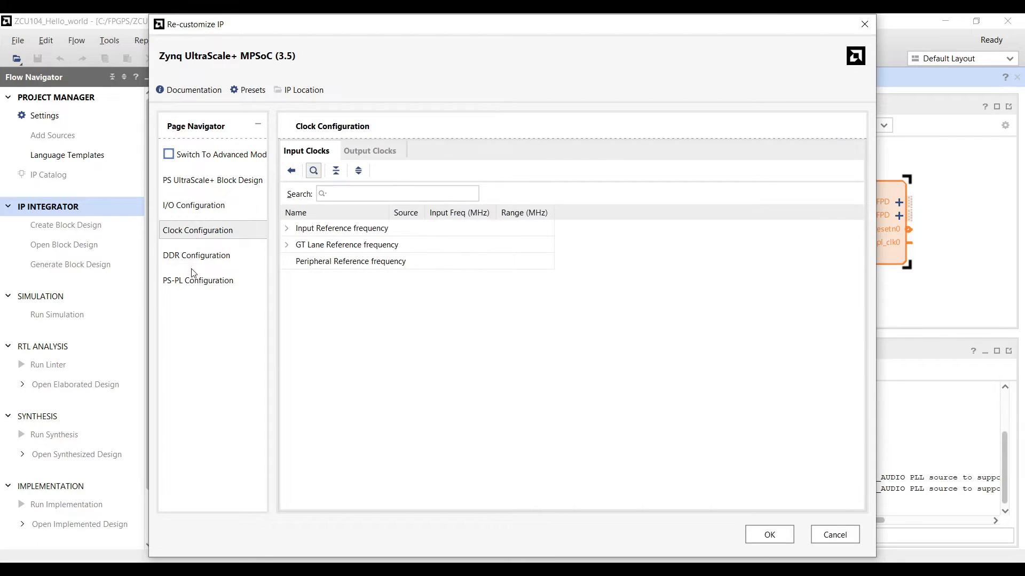
click(196, 255)
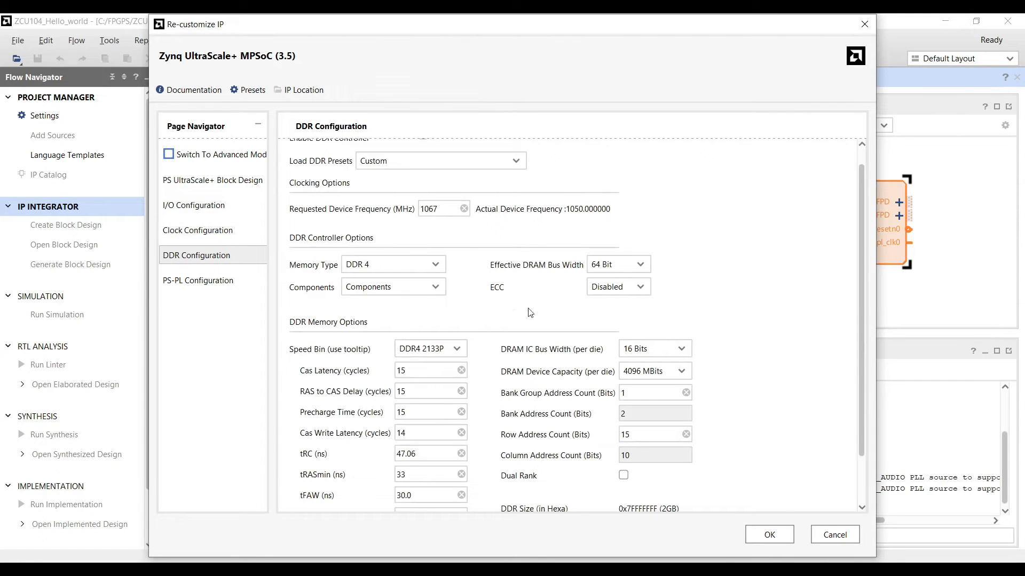
click(211, 179)
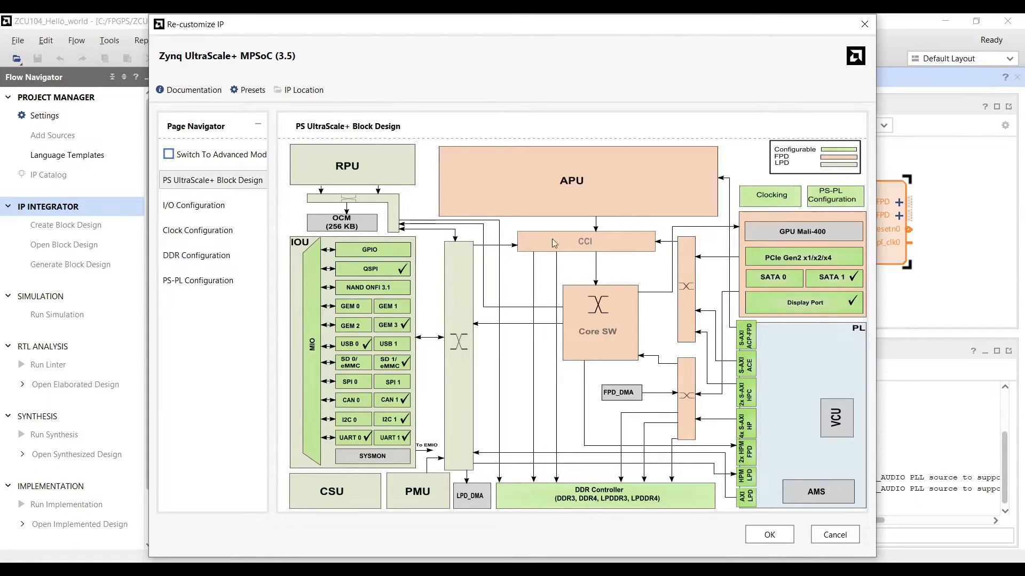
mouse_move(498, 257)
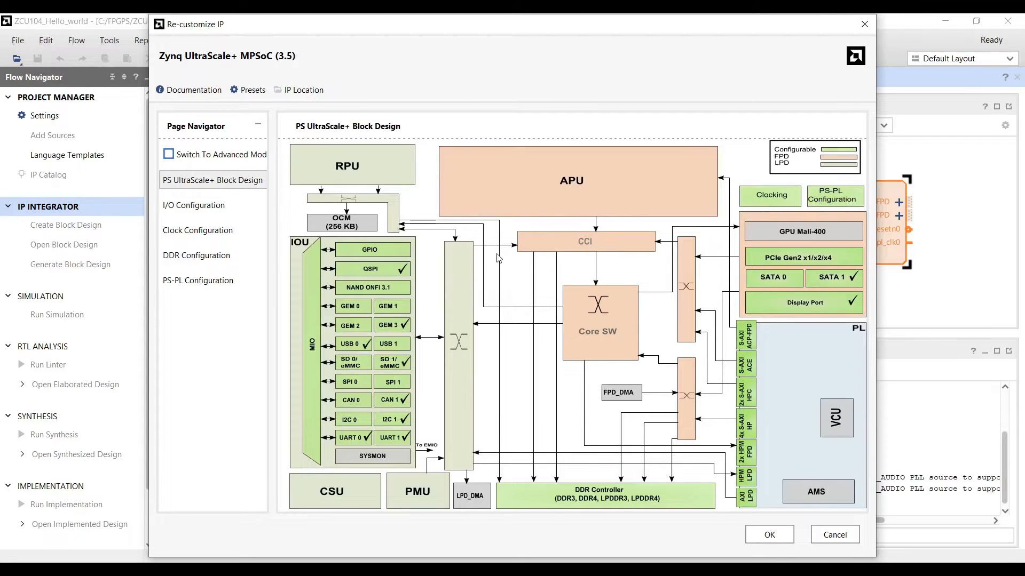
click(769, 534)
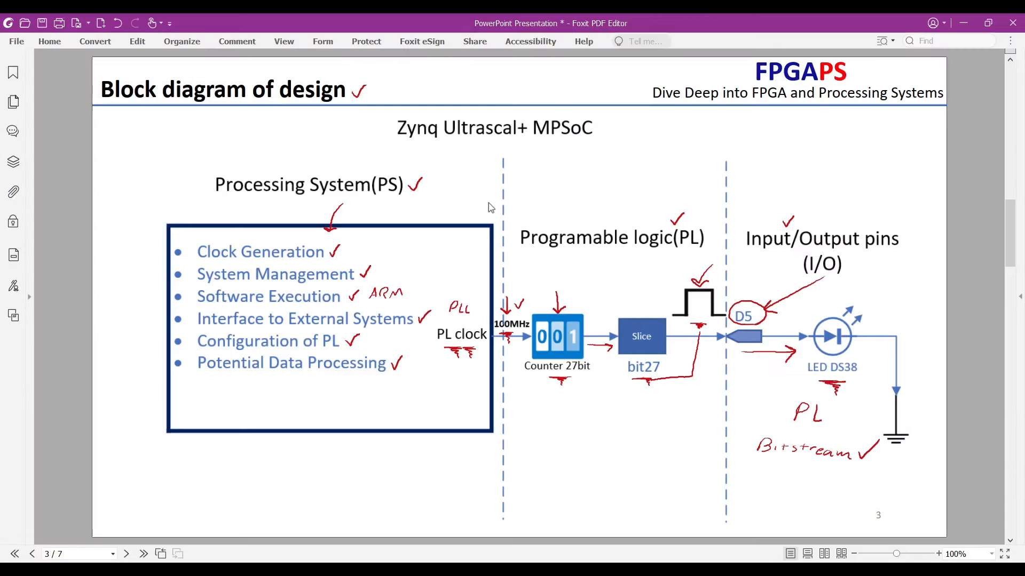
- Advance through the QSPI and SD Card slides, marking their MIO pin ranges
click(127, 554)
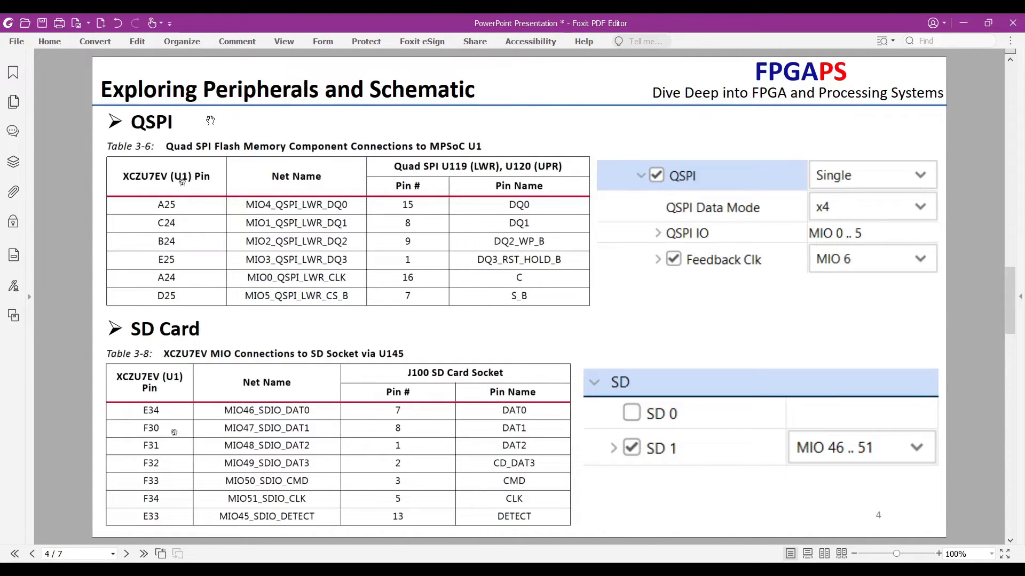
mouse_move(287, 114)
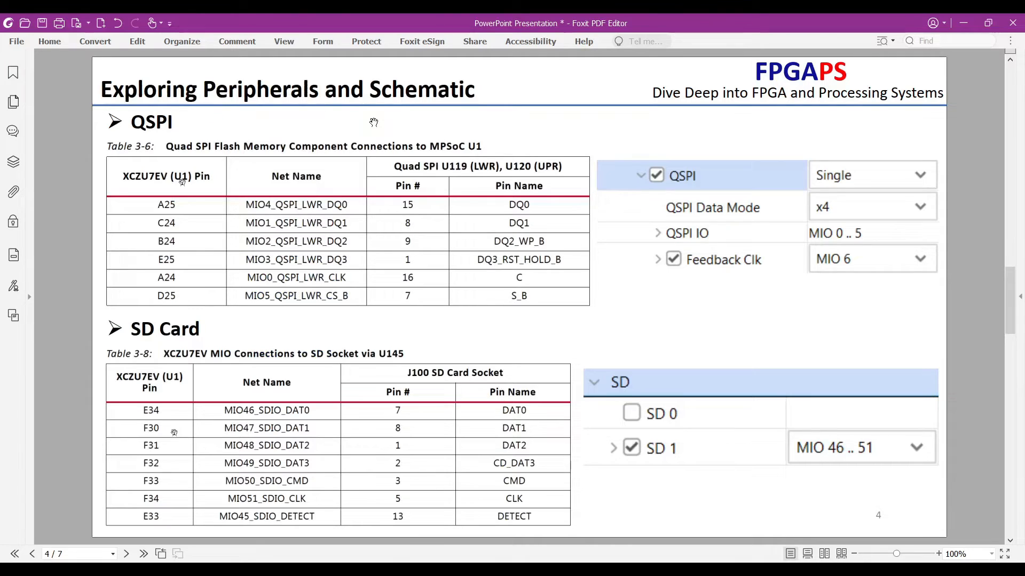
mouse_move(578, 376)
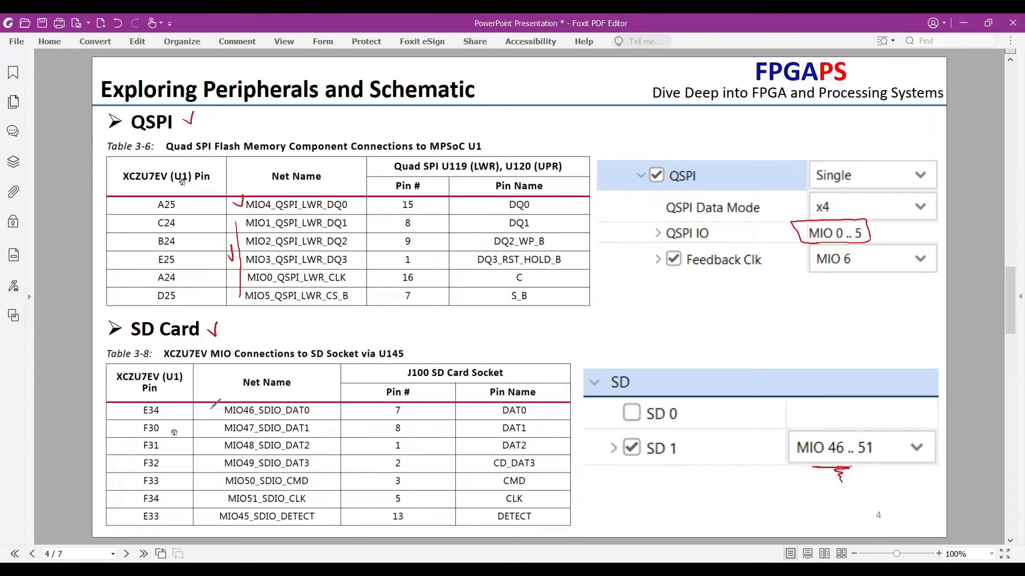
click(126, 554)
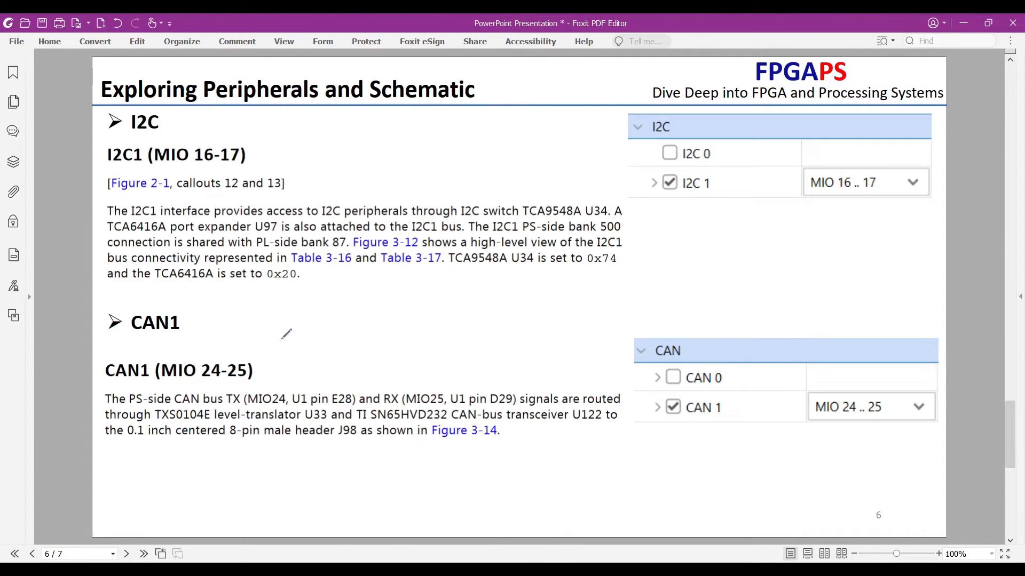
mouse_move(177, 115)
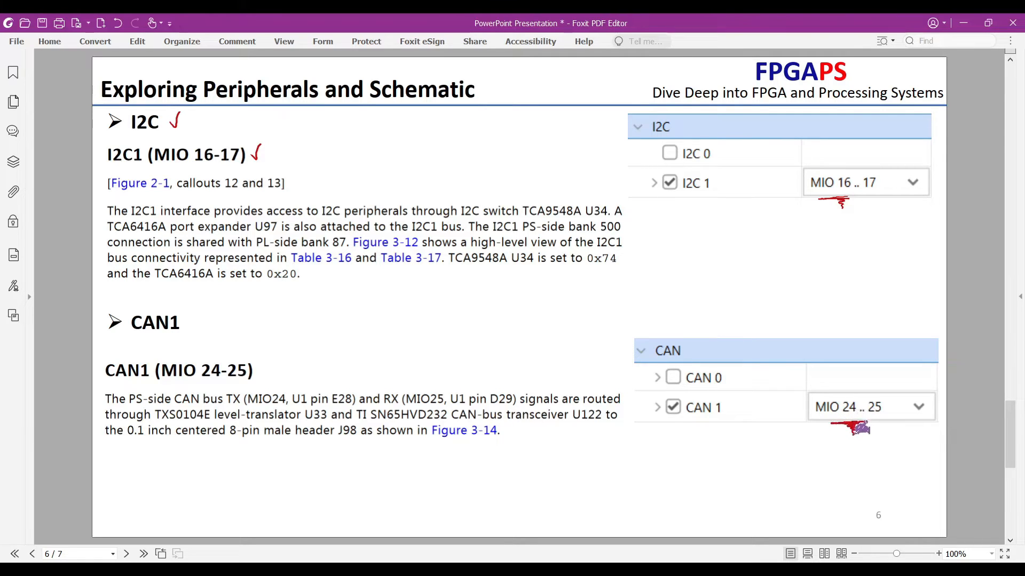
mouse_move(262, 366)
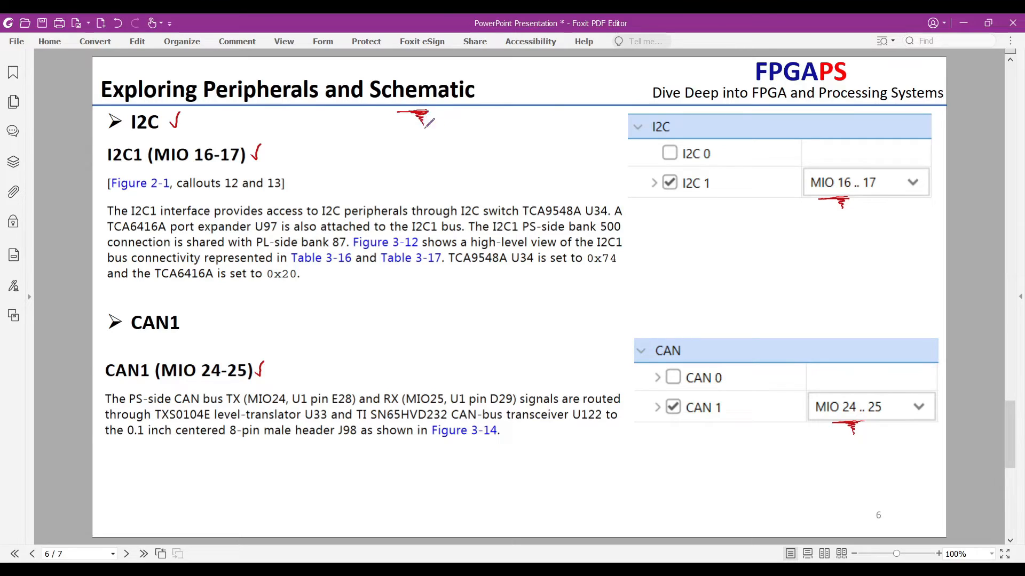
mouse_move(567, 439)
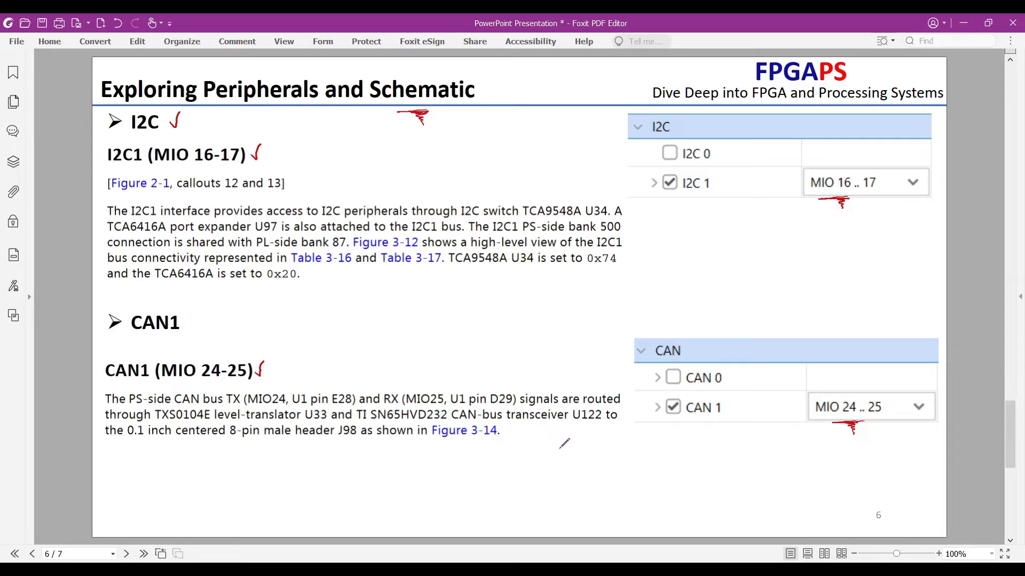
mouse_move(808, 428)
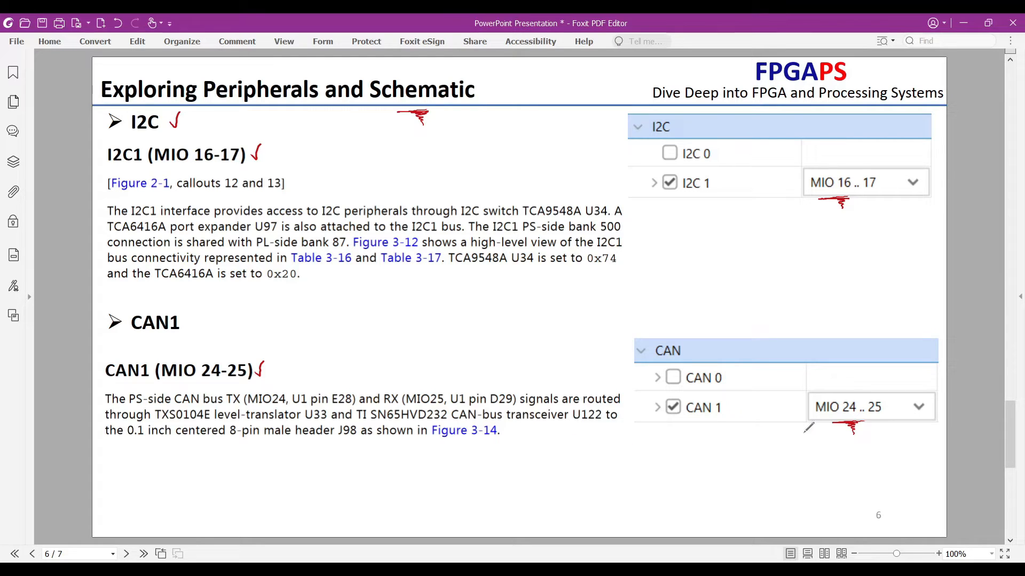
mouse_move(733, 442)
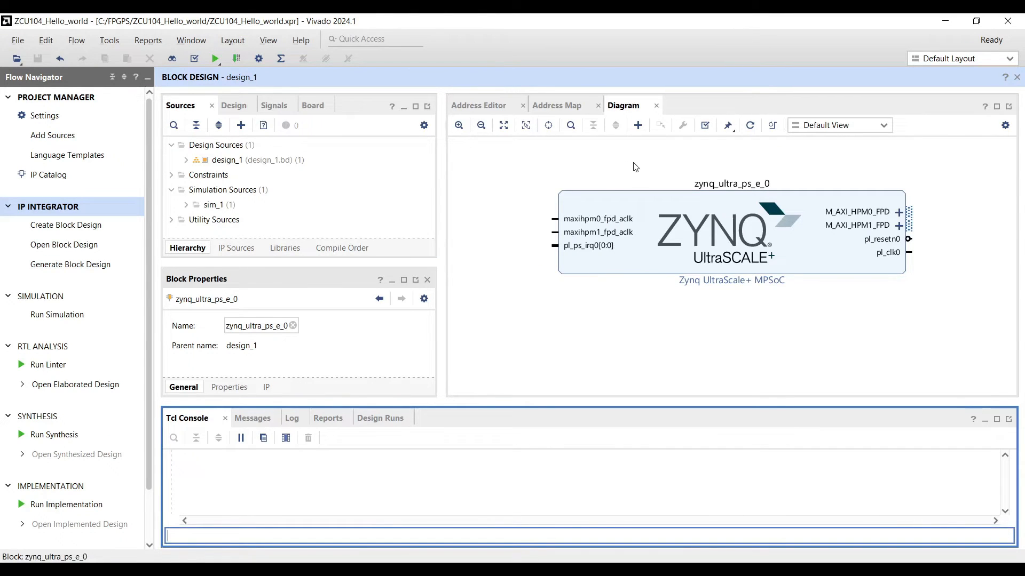
- Add a Binary Counter with 27-bit output width and maximize the diagram
click(637, 125)
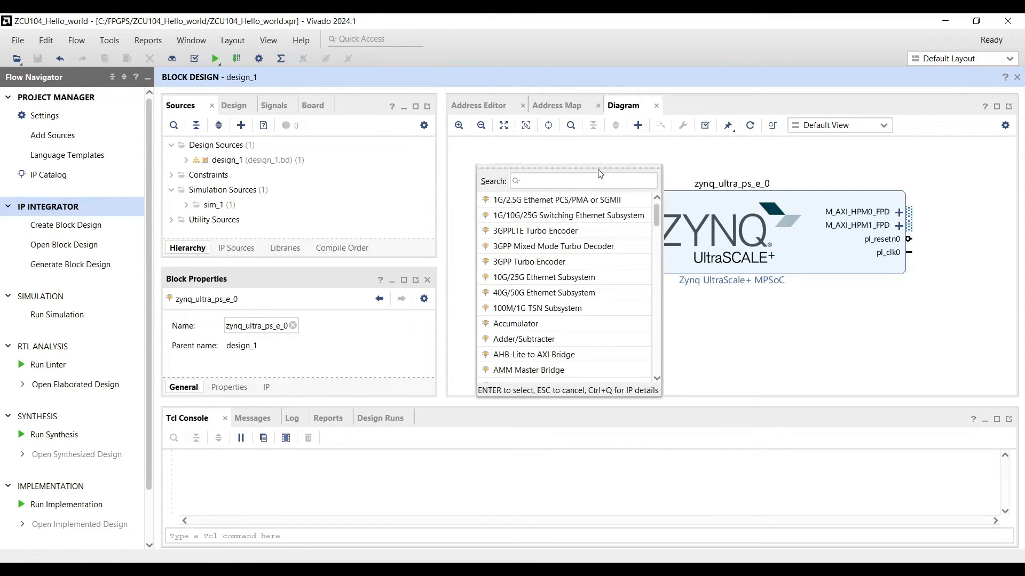
text(counter)
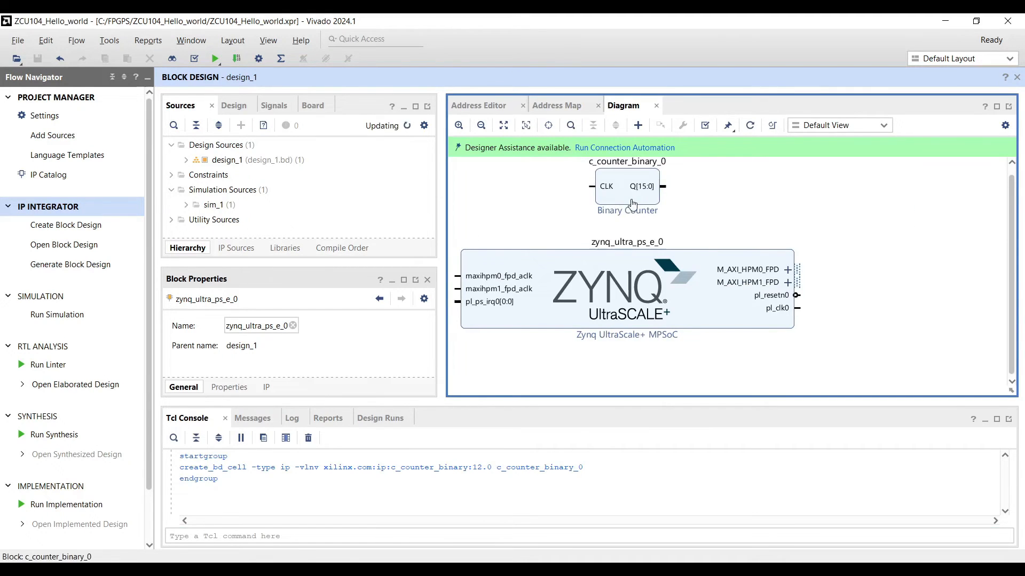
double_click(627, 186)
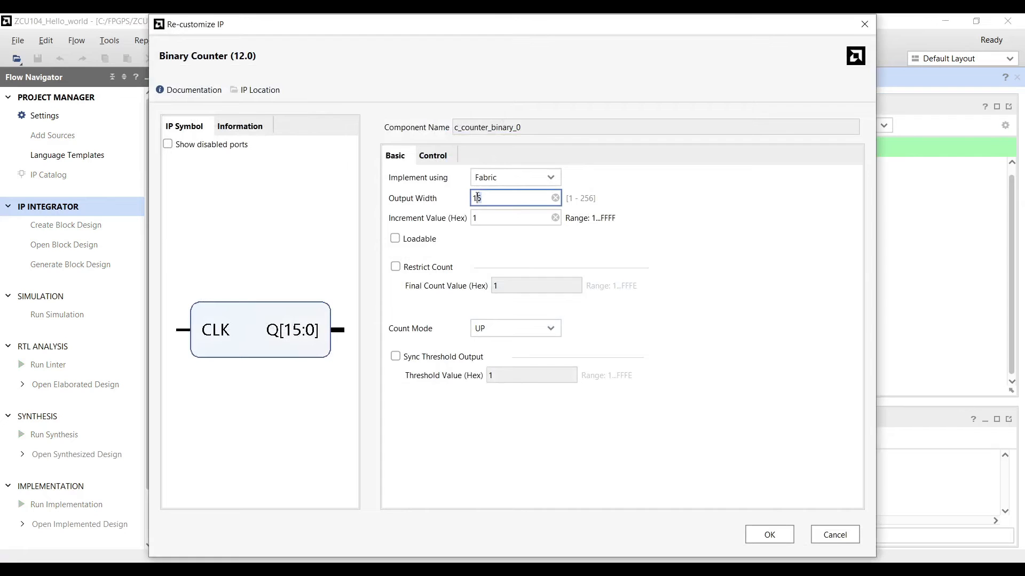
text(27)
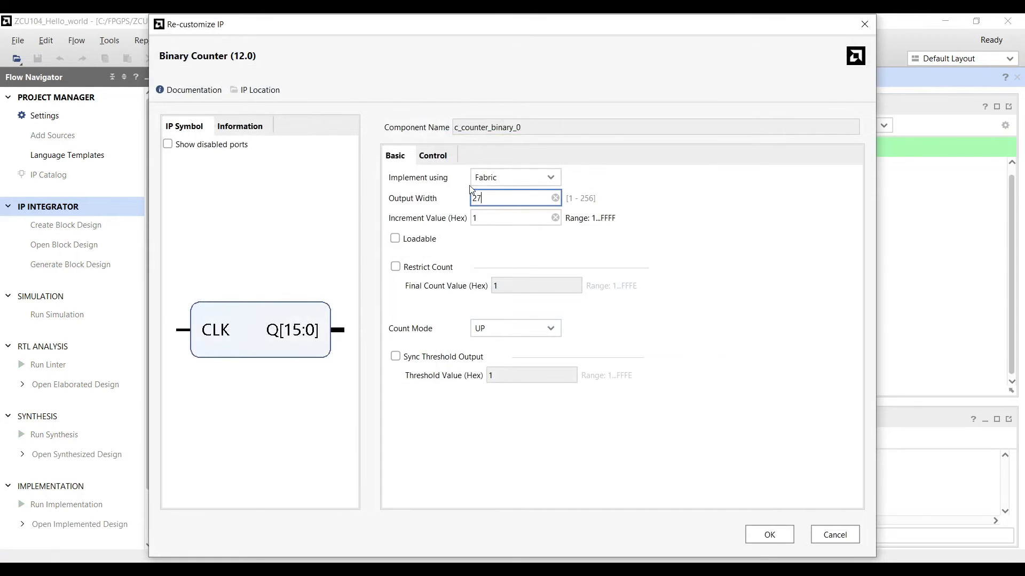
click(769, 535)
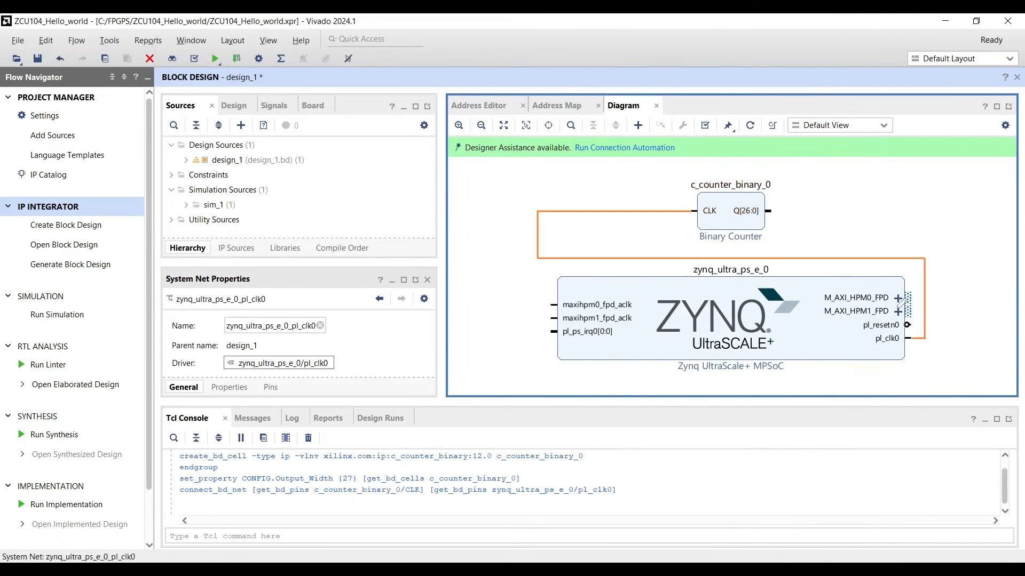
click(995, 106)
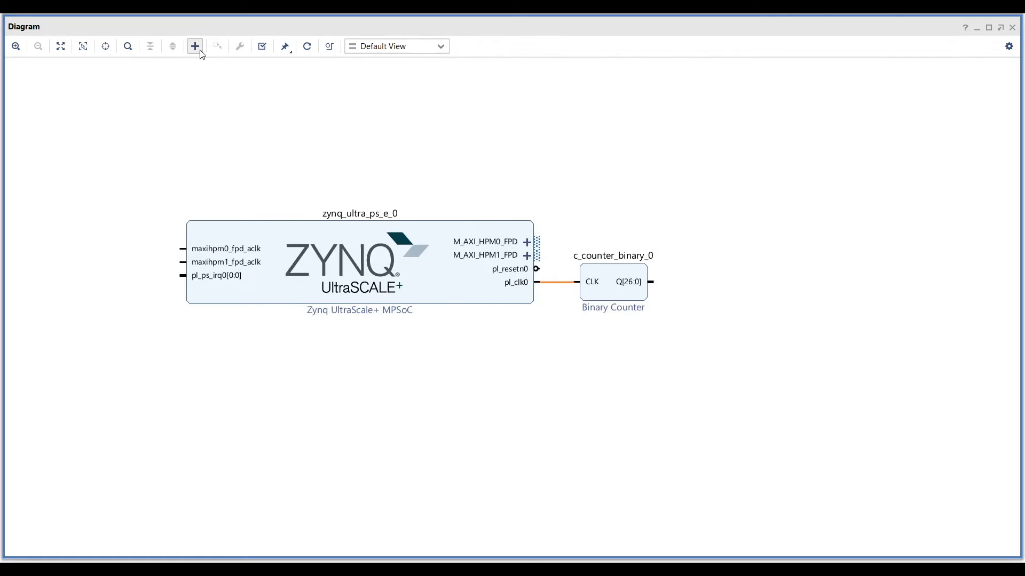
- Set the Slice to Din width 27 from bit 26 and make its Dout external as Dout_0
click(194, 46)
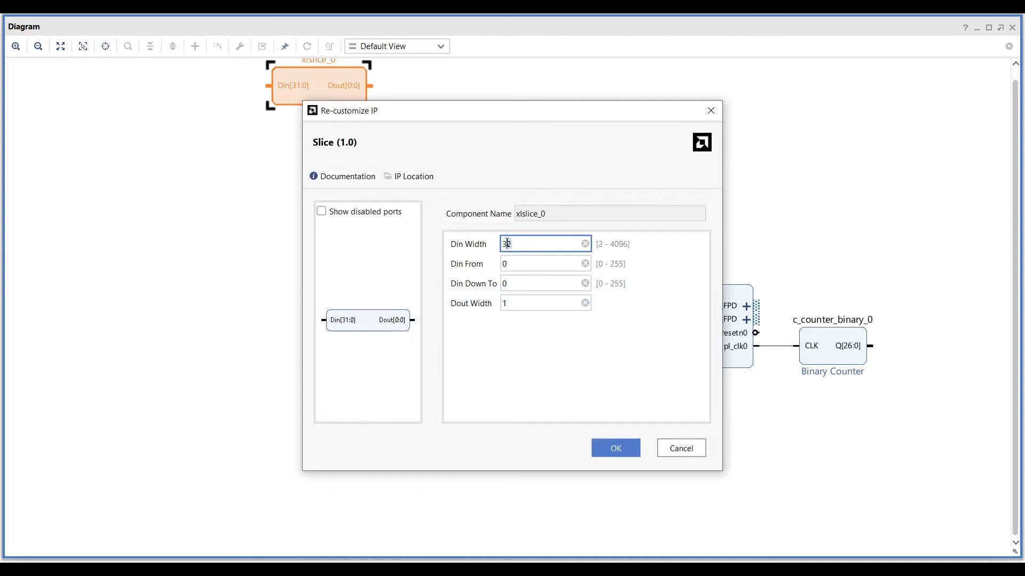
text(26)
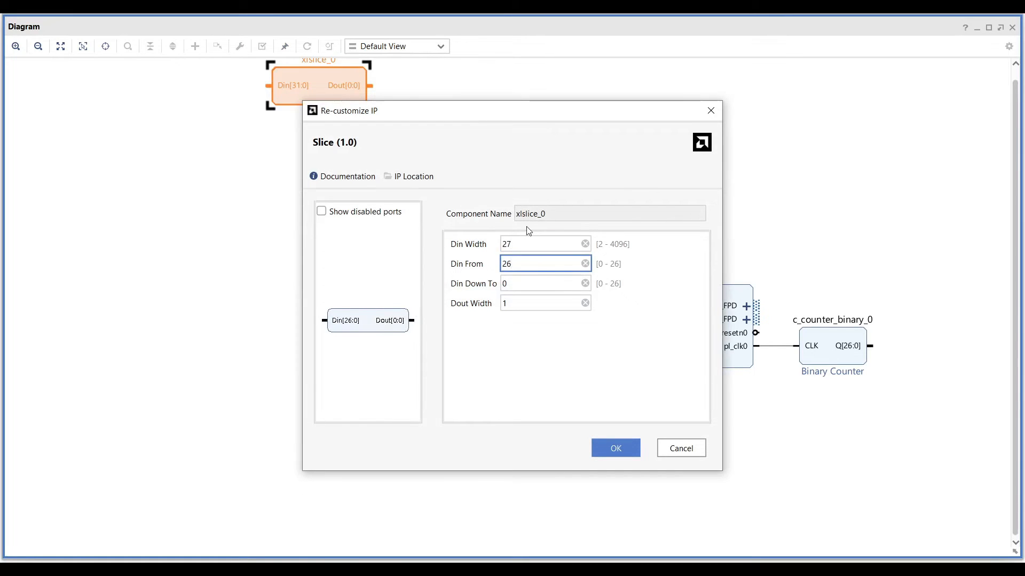
click(614, 447)
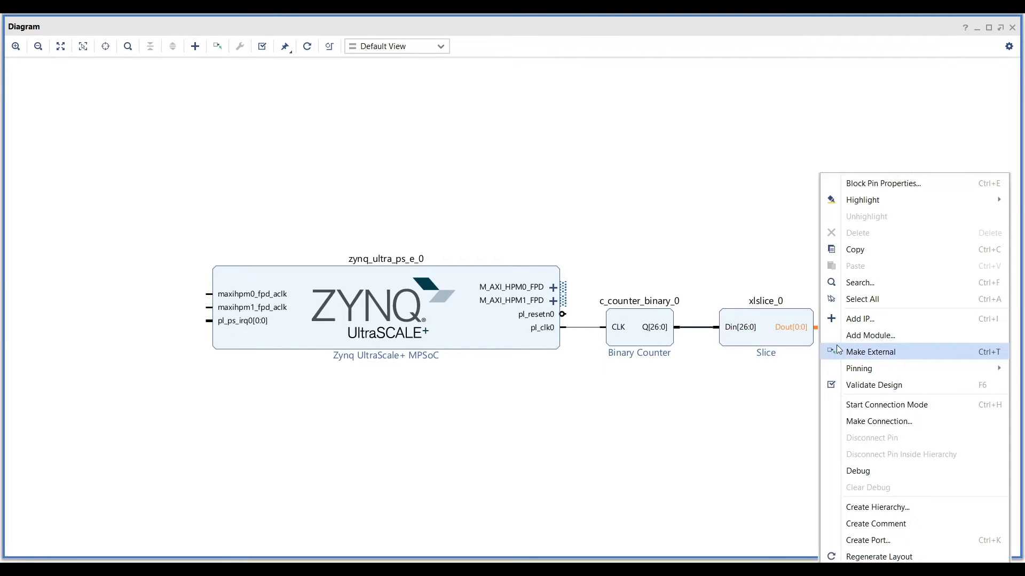
click(871, 352)
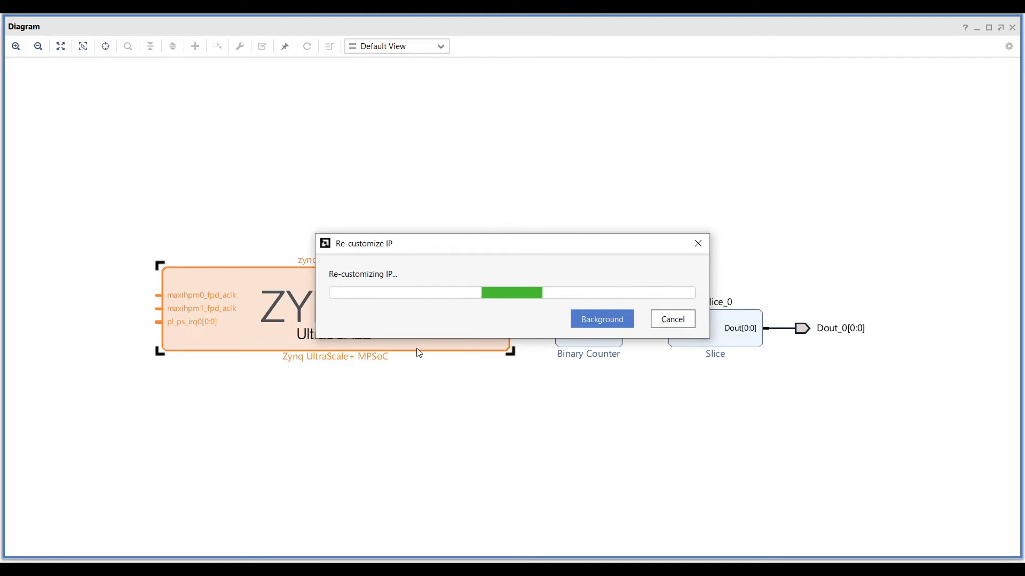
- Disable the AXI HPM0 and HPM1 FPD master interfaces in the Zynq PS-PL configuration
click(601, 319)
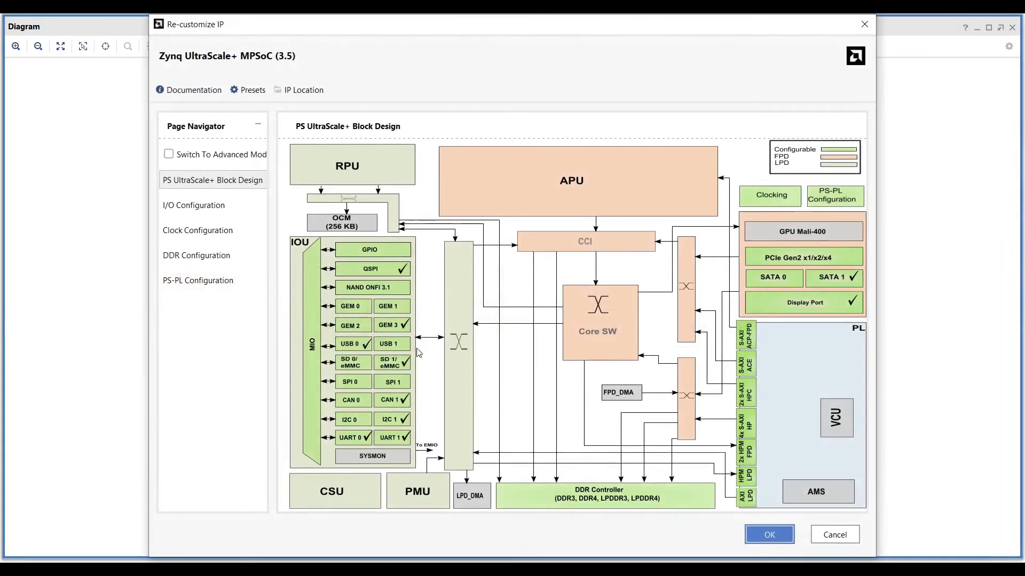
click(198, 281)
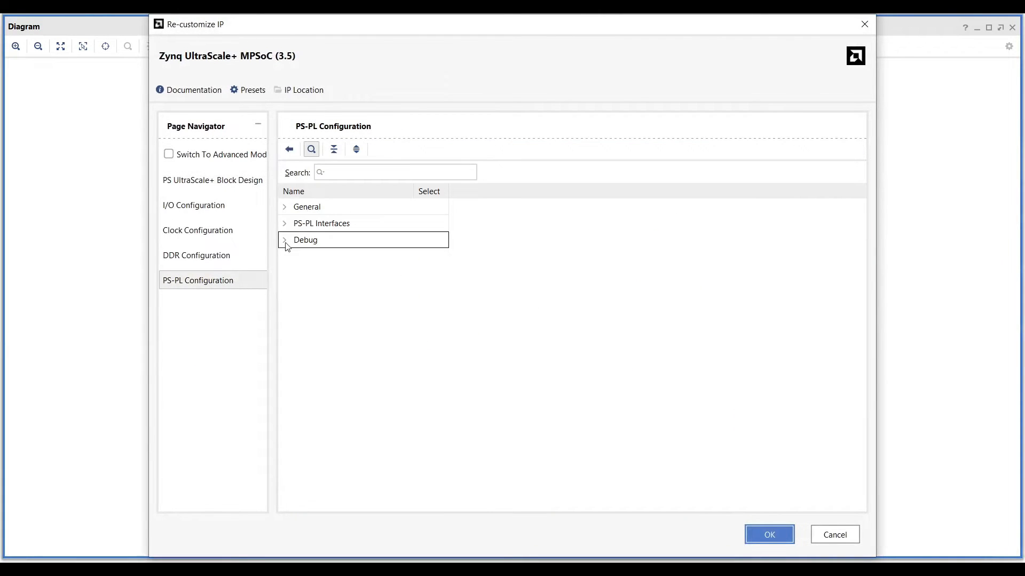
click(283, 223)
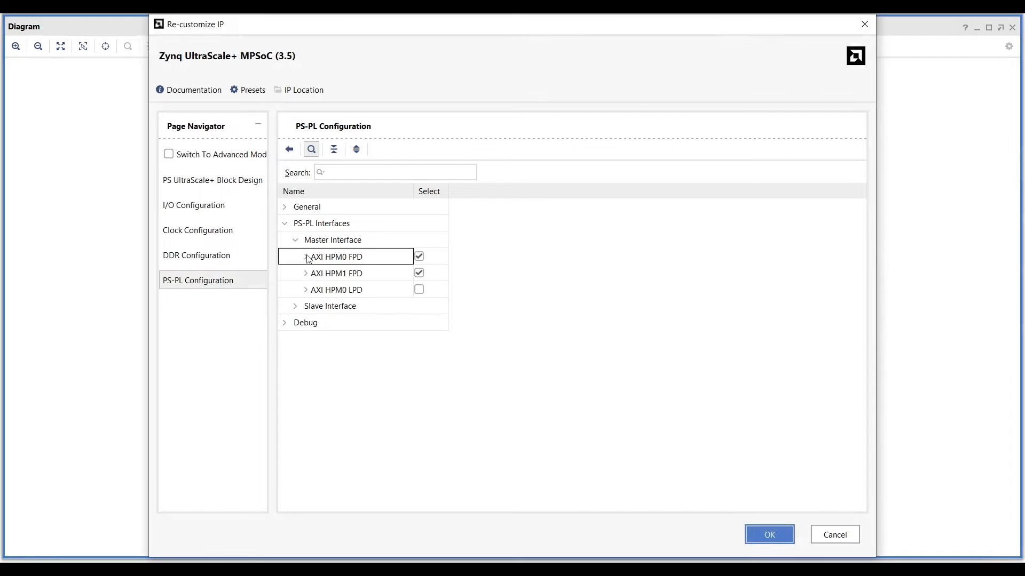
click(419, 255)
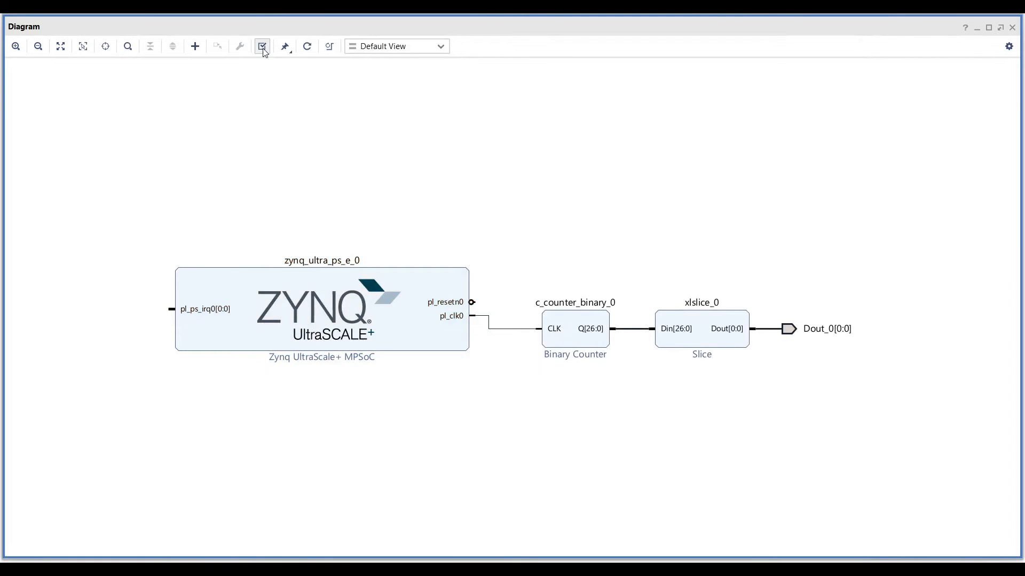
- Validate design_1 with no errors and create its HDL wrapper design_1_wrapper
click(263, 46)
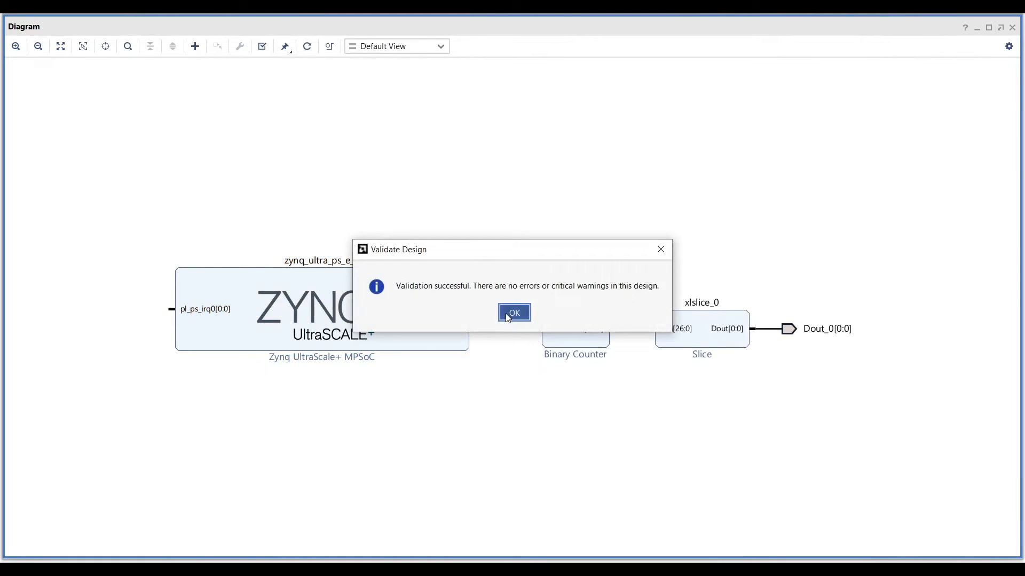
click(514, 313)
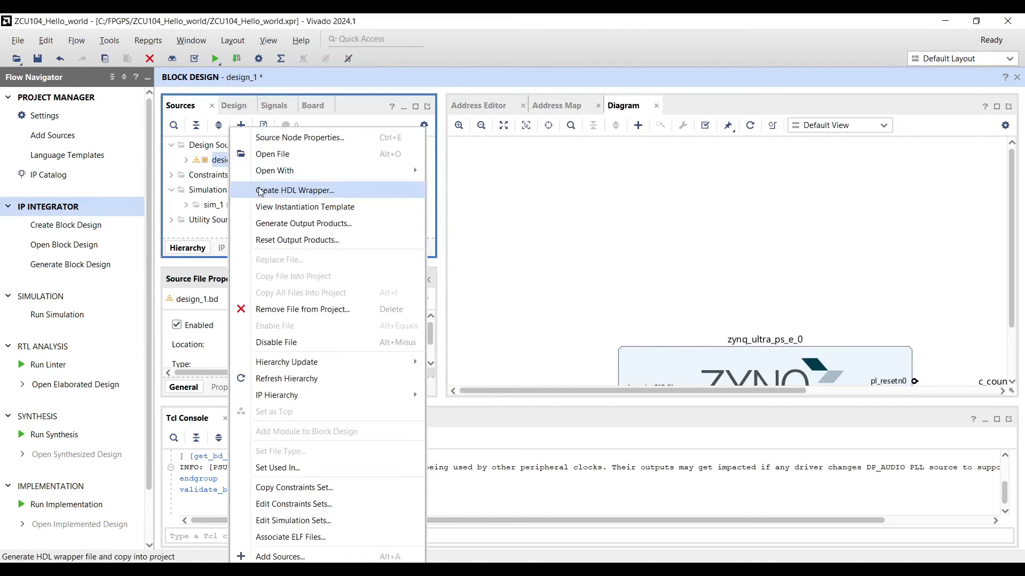
click(294, 190)
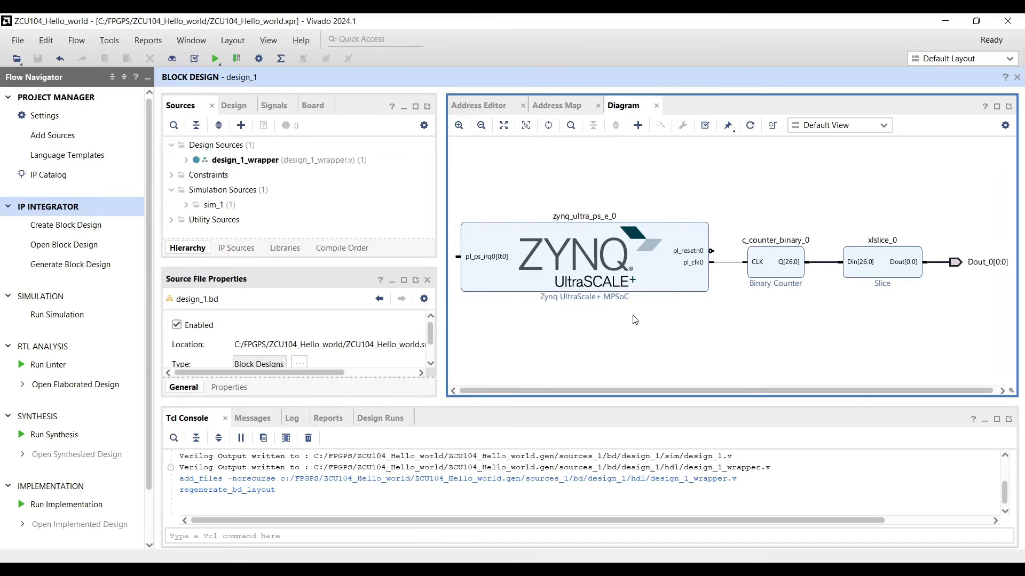
mouse_move(54, 434)
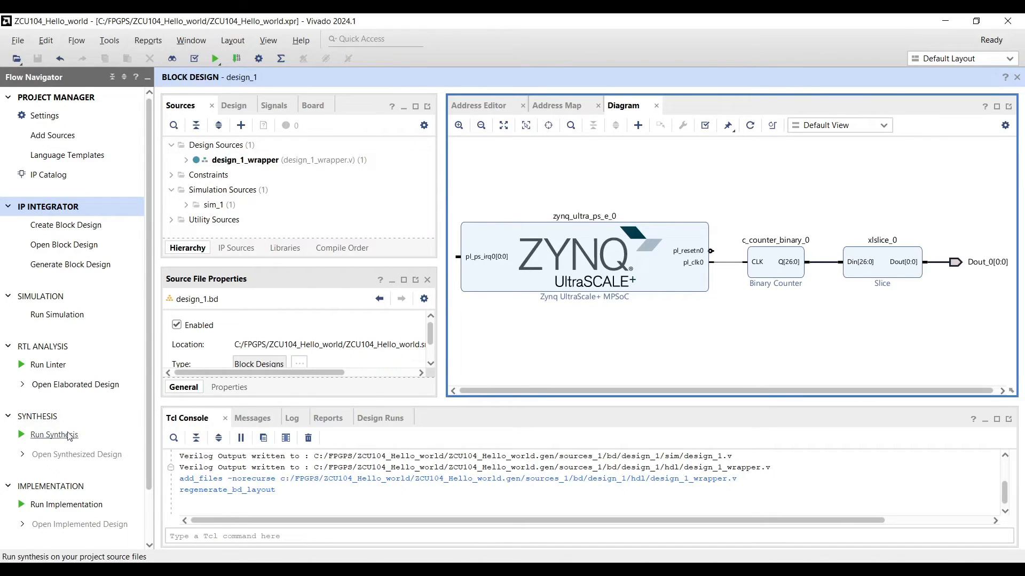
- Run synthesis, open the synthesized design and expand the I/O ports to show Dout_0[0]
click(53, 434)
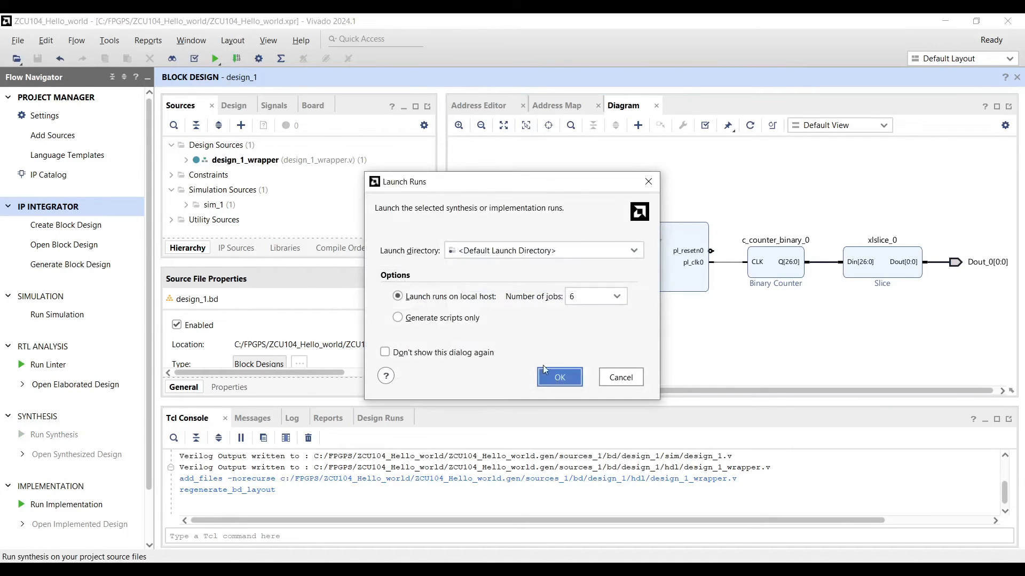
click(558, 377)
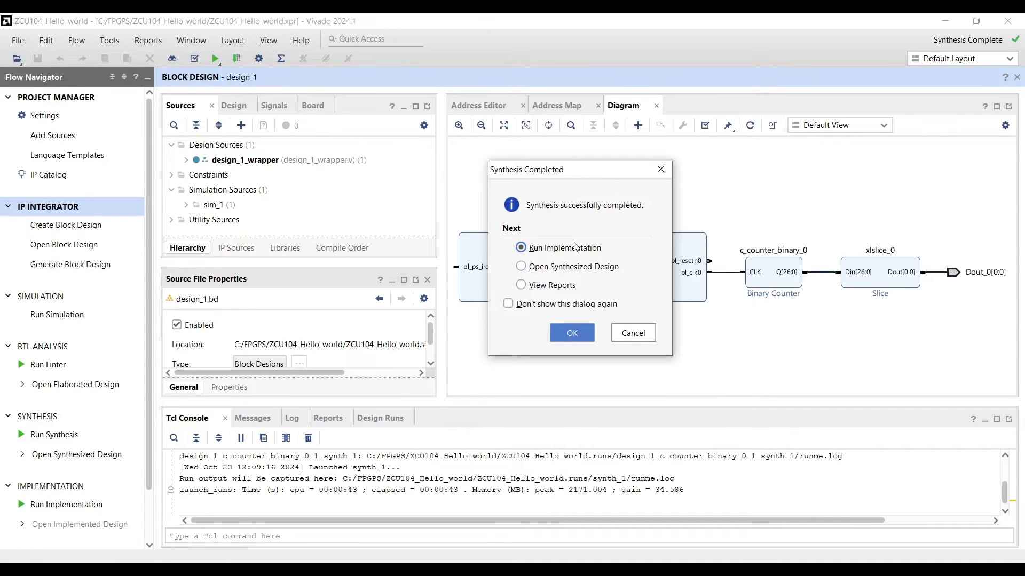
click(571, 333)
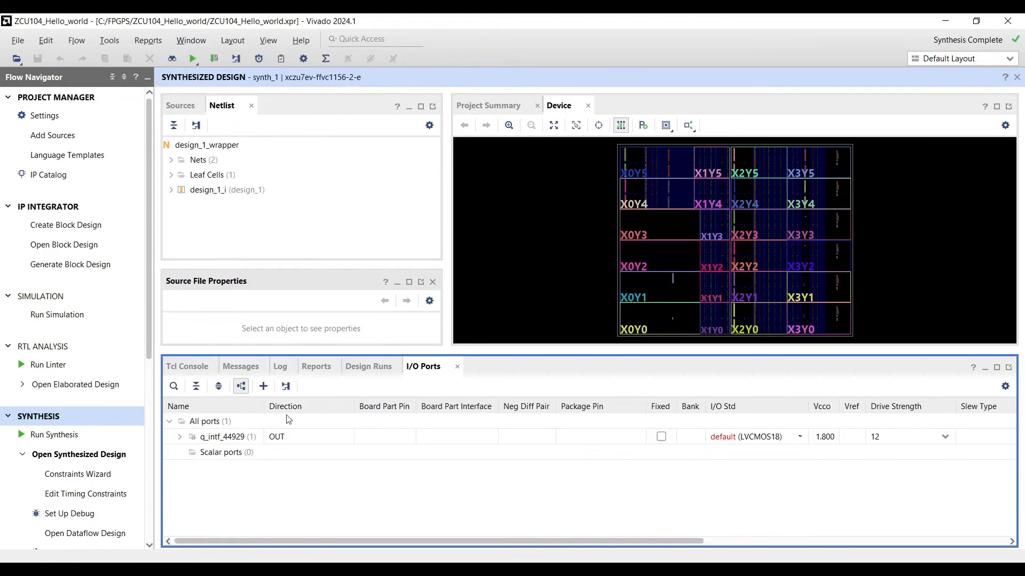
click(179, 437)
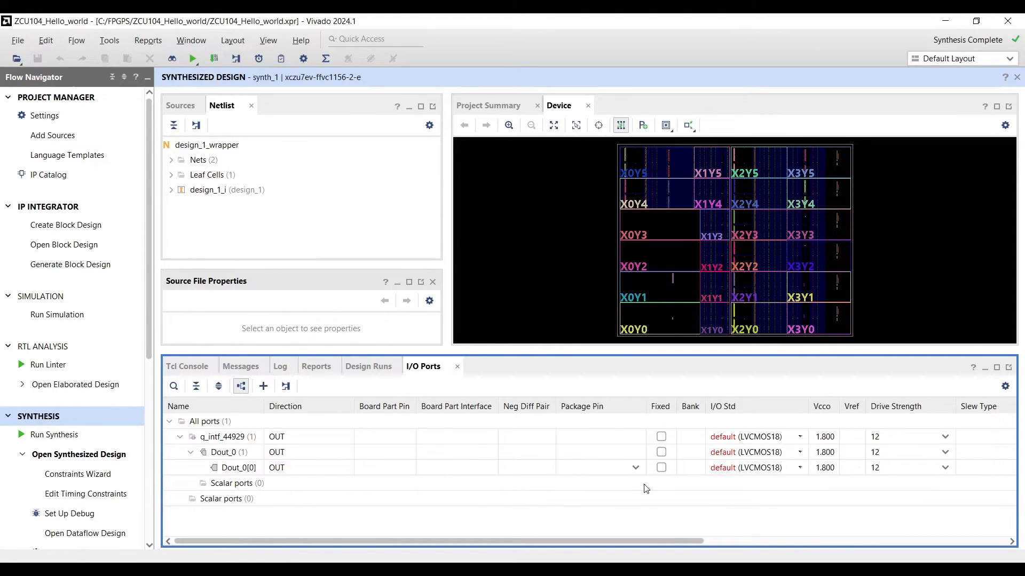
click(634, 467)
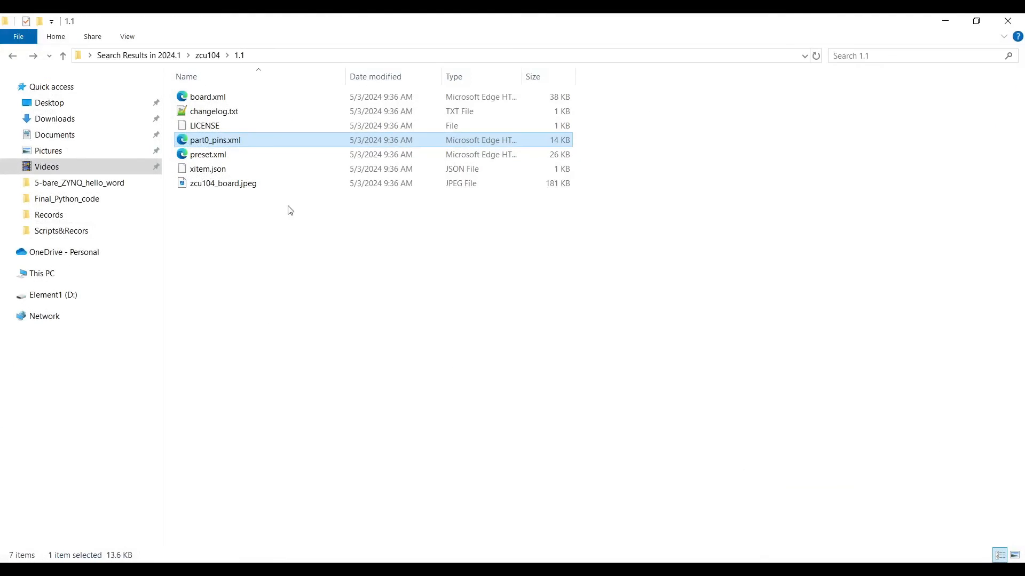
- Open part0_pins.xml in Notepad++ and search 'led' to find GPIO_LED_0 at pin D5
right_click(215, 140)
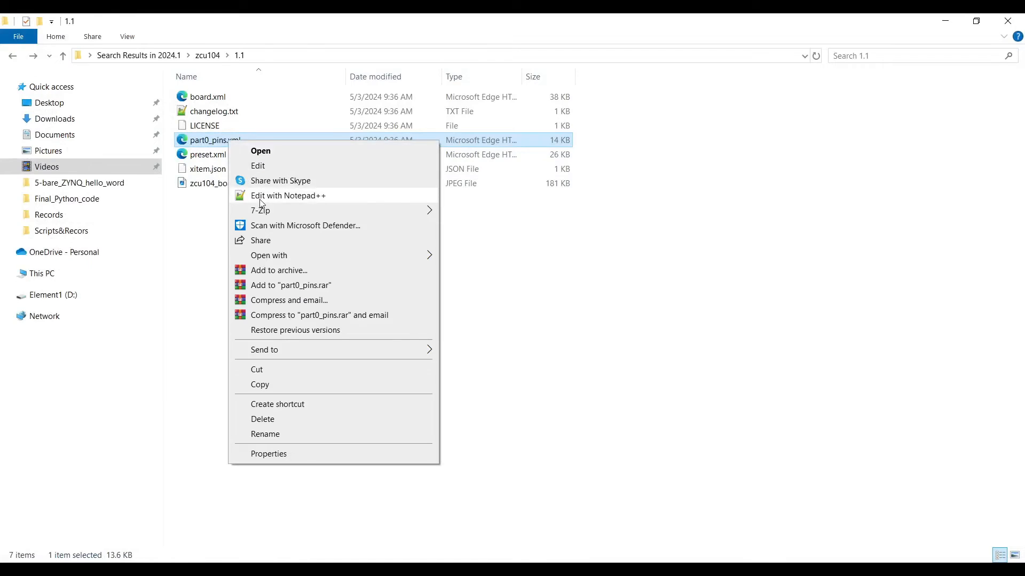
click(287, 196)
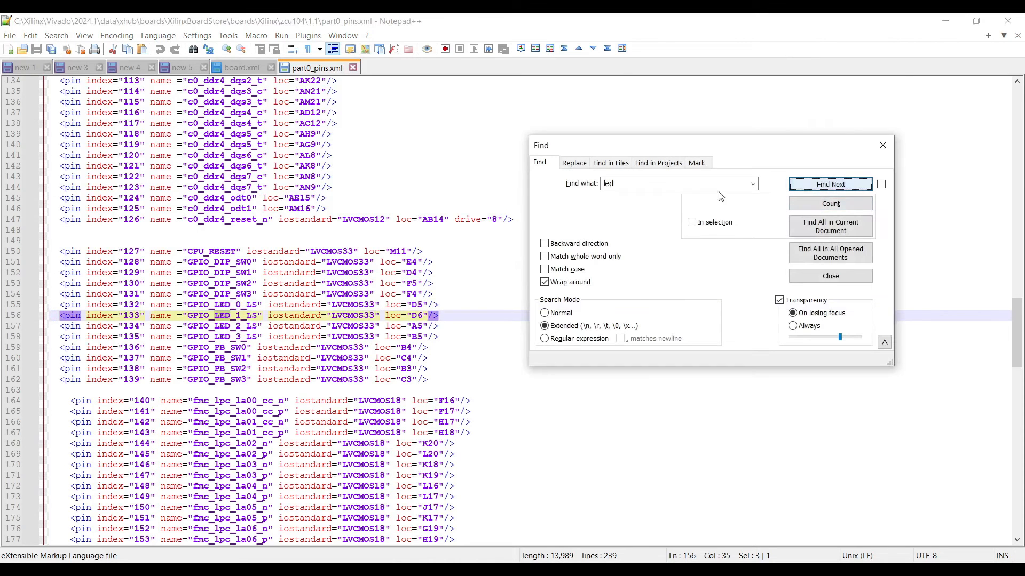
click(829, 183)
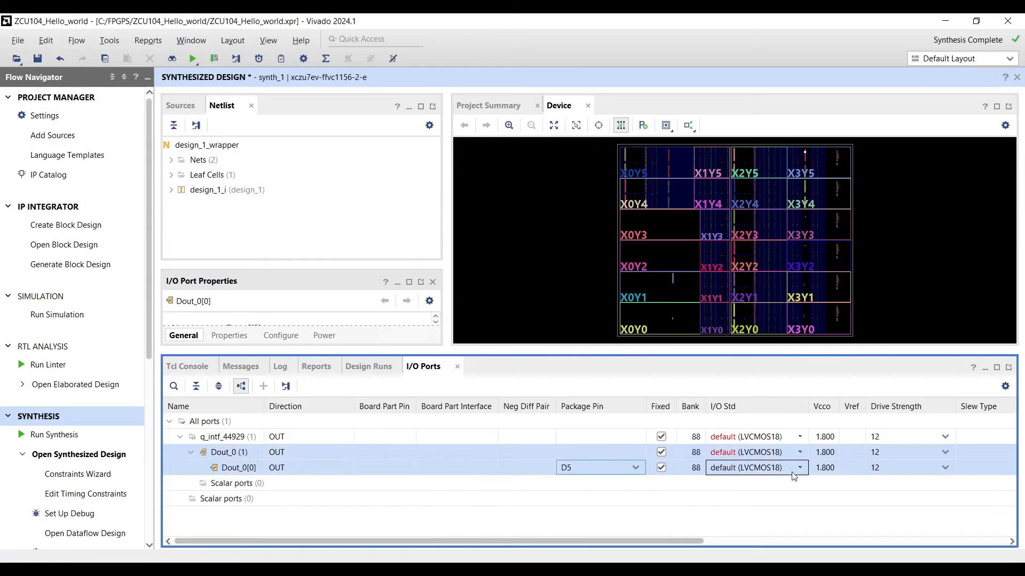
- Set Dout_0[0] to LVCMOS33 and save the constraints to a new XDC file named pins
click(798, 468)
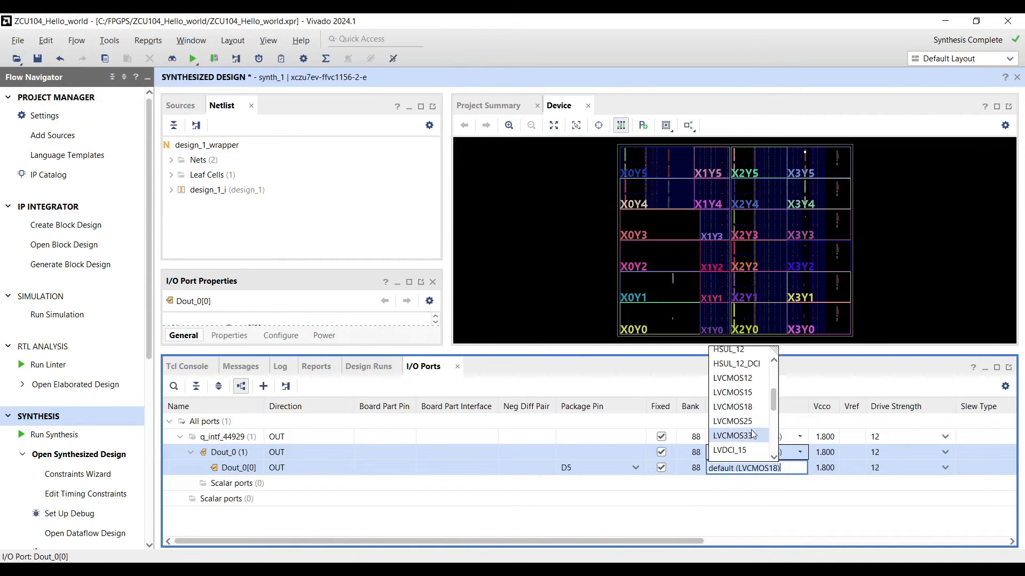
click(735, 436)
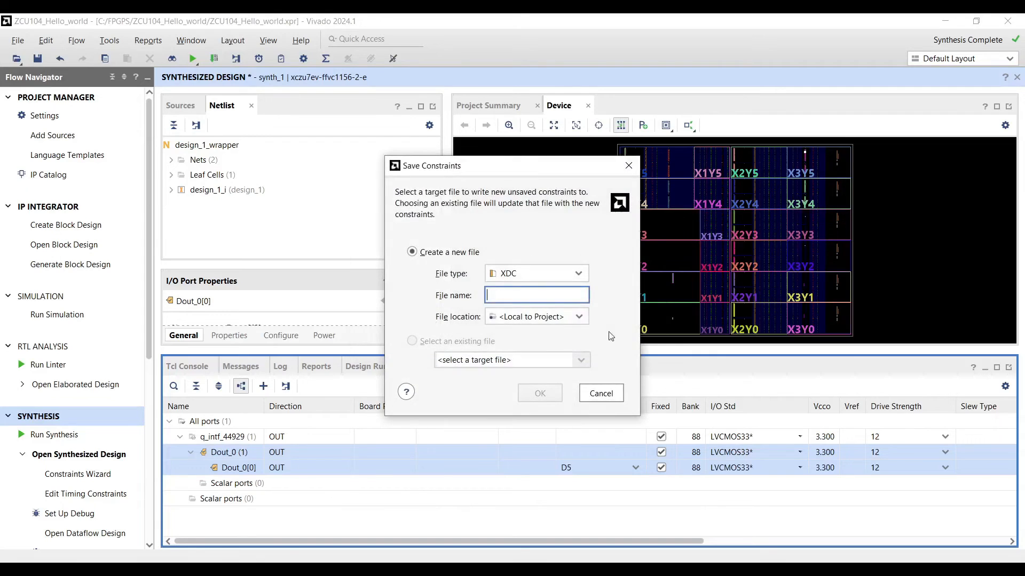
text(pins)
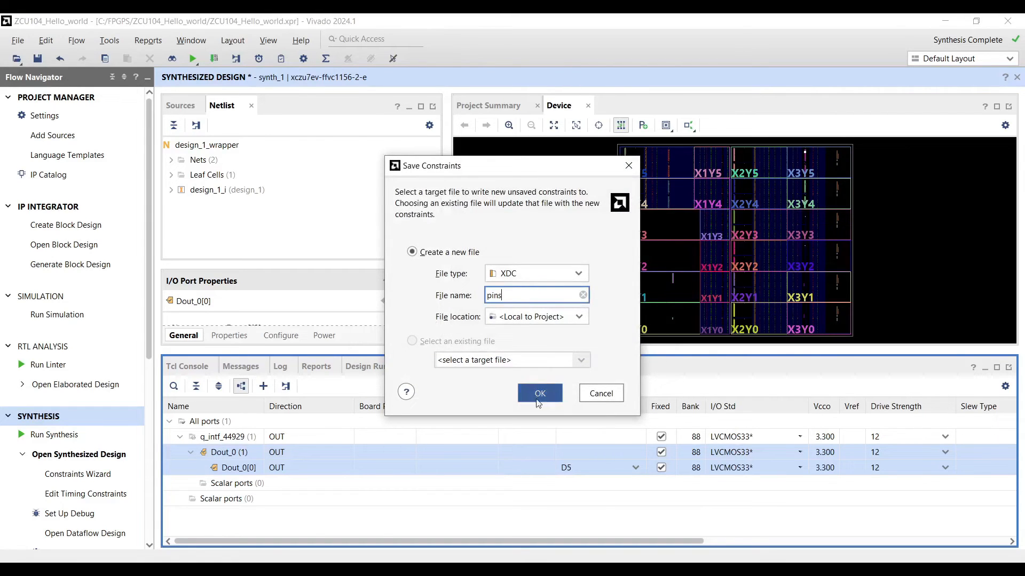
click(540, 393)
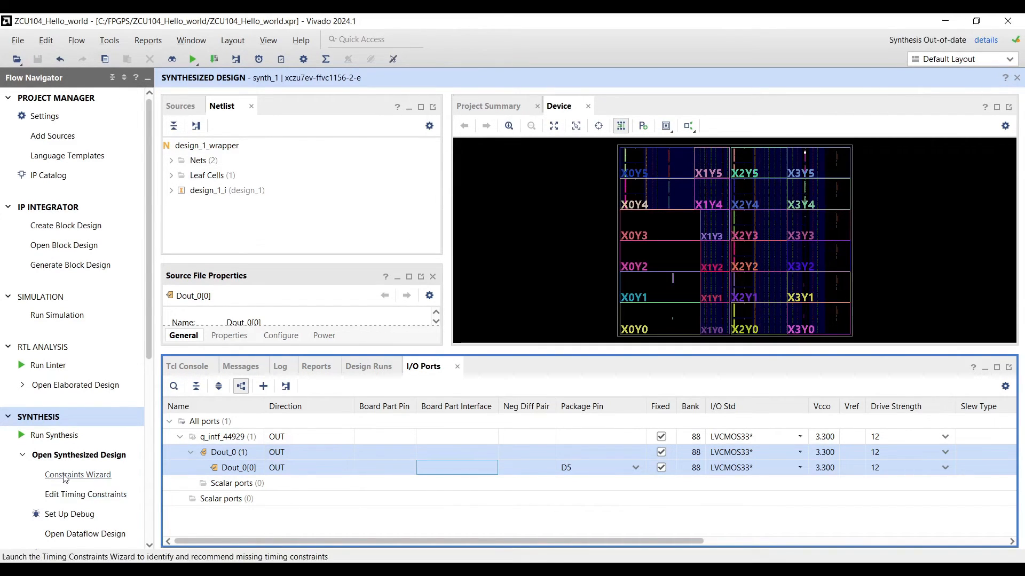
- Generate the bitstream, rerunning synthesis and implementation first, then dismiss the completion prompt
scroll(down, 3)
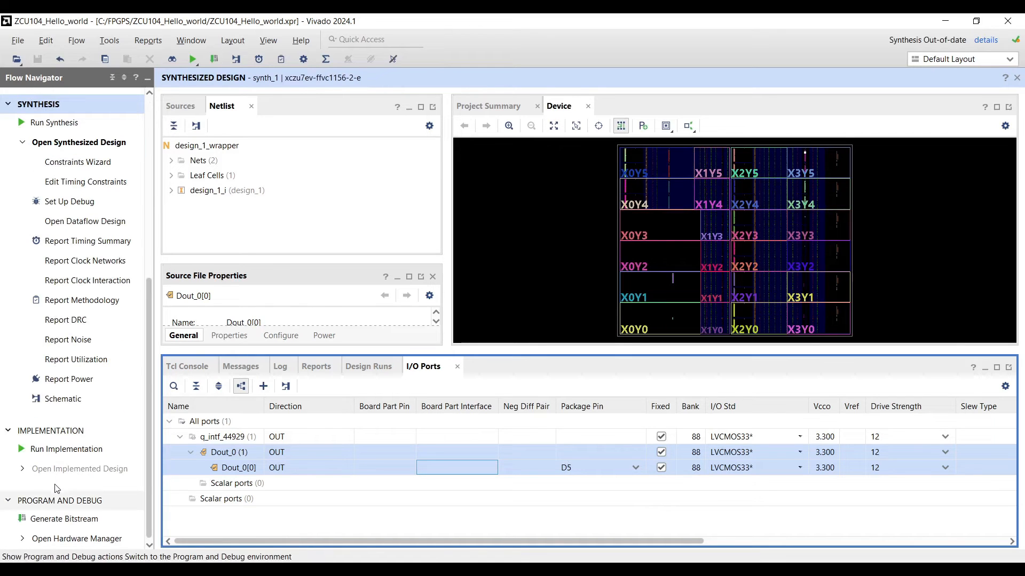
click(64, 518)
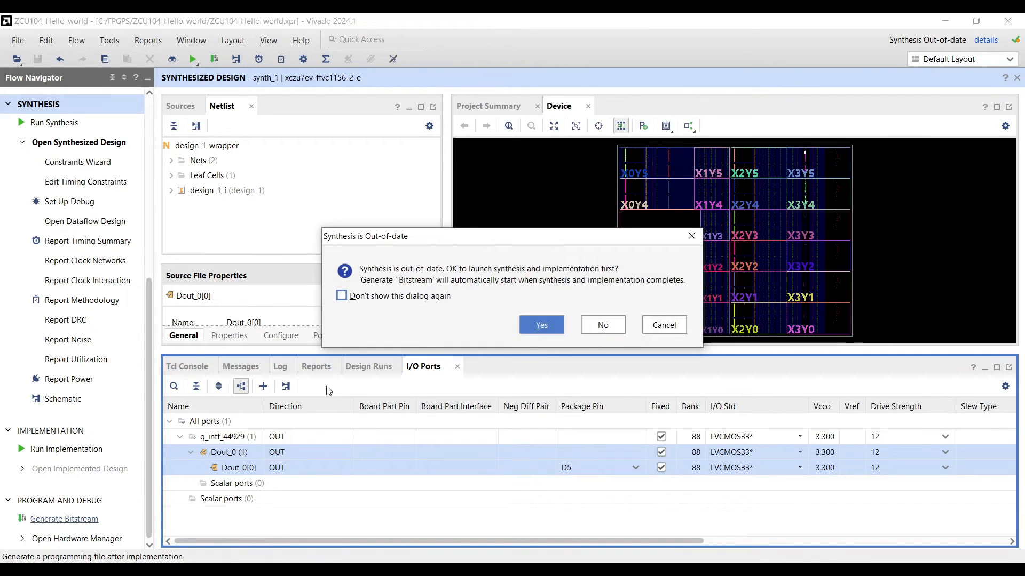
click(540, 325)
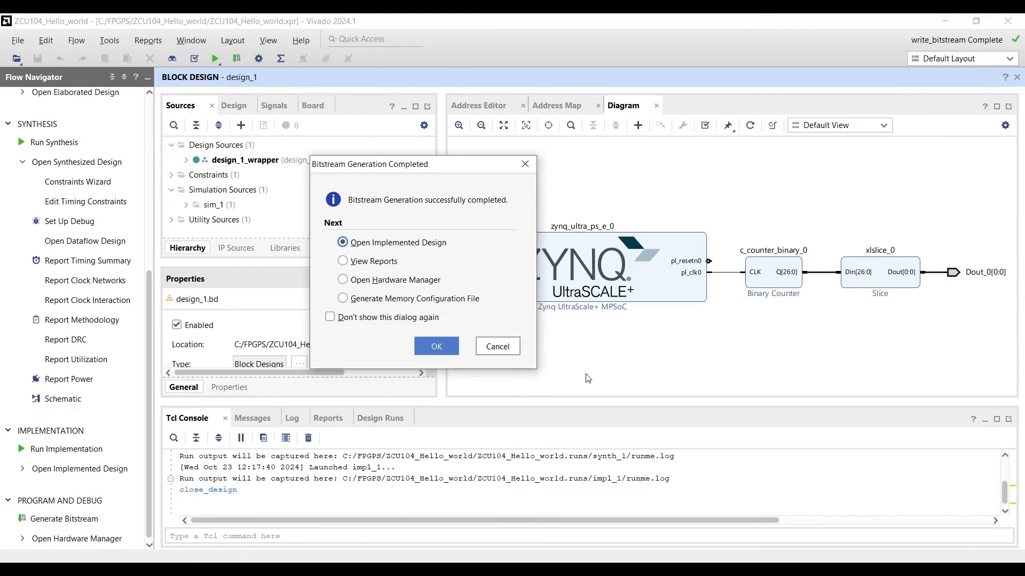
mouse_move(498, 346)
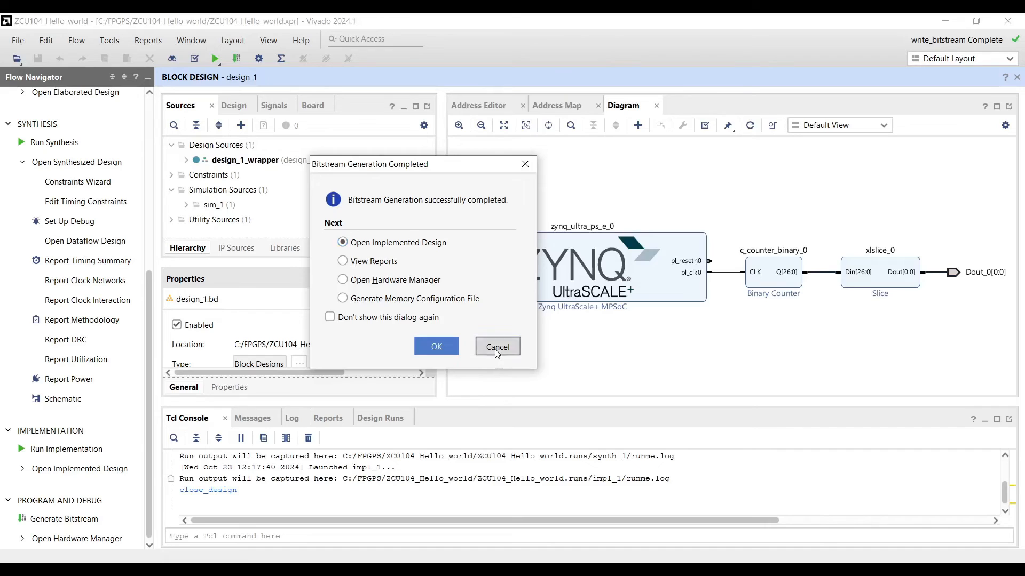
click(18, 40)
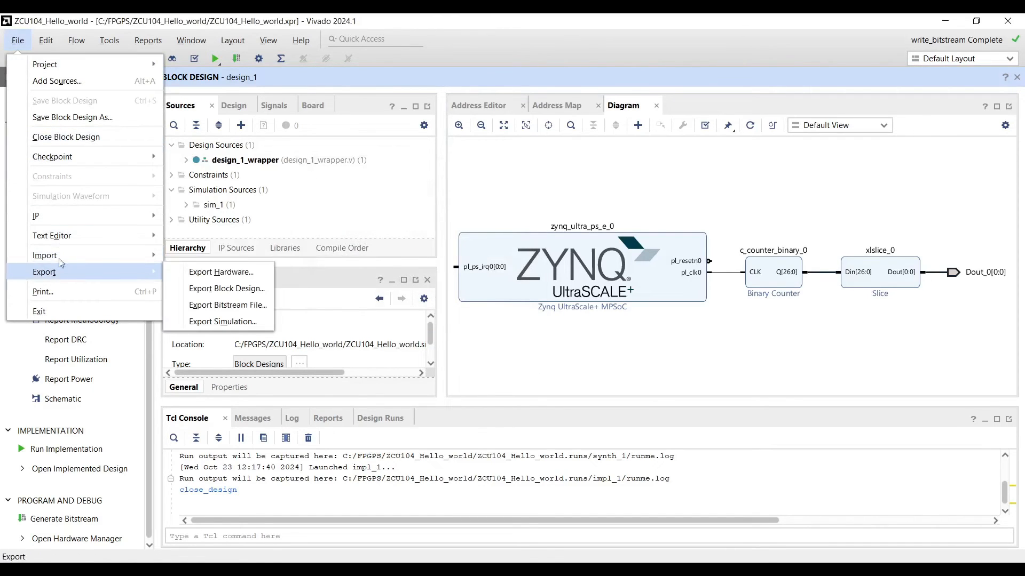
mouse_move(222, 272)
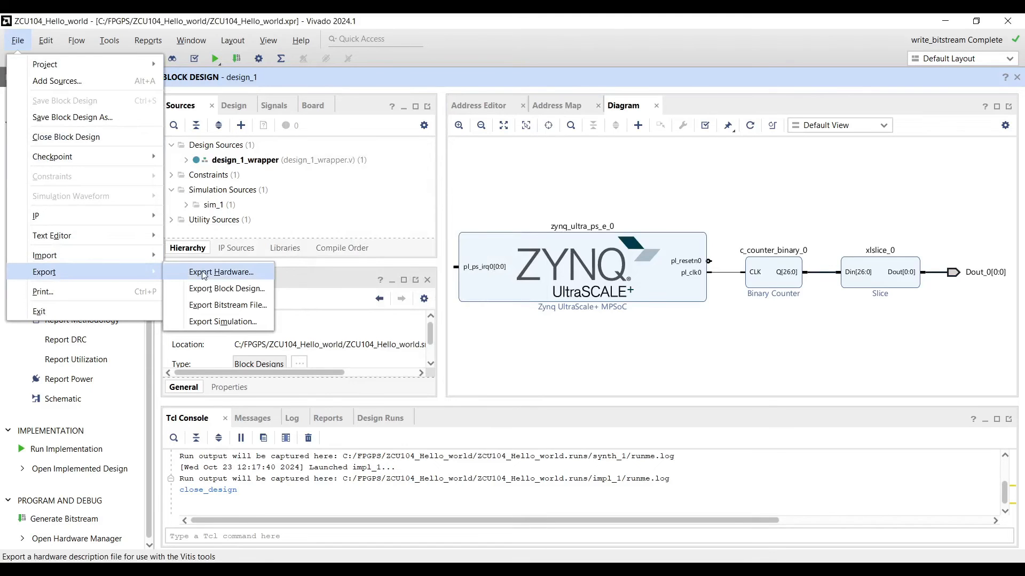
- Export the hardware platform as design_1_wrapper.xsa with the bitstream included
click(220, 272)
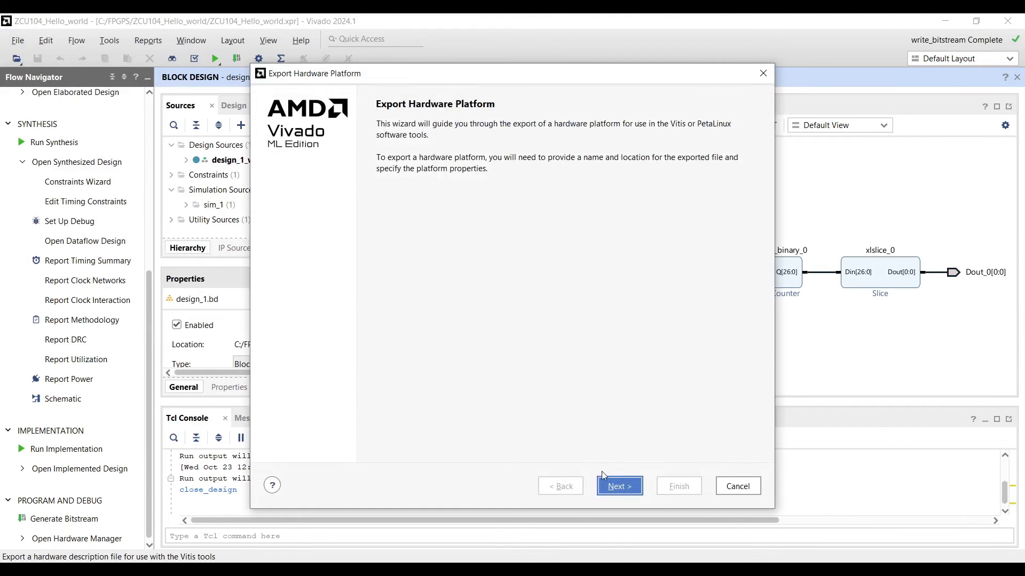
click(618, 486)
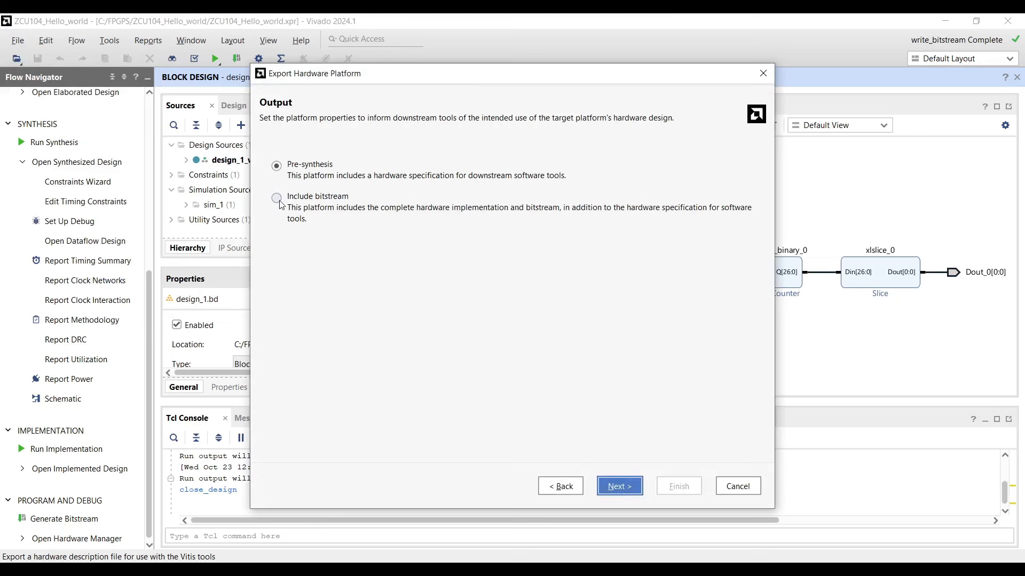
click(618, 486)
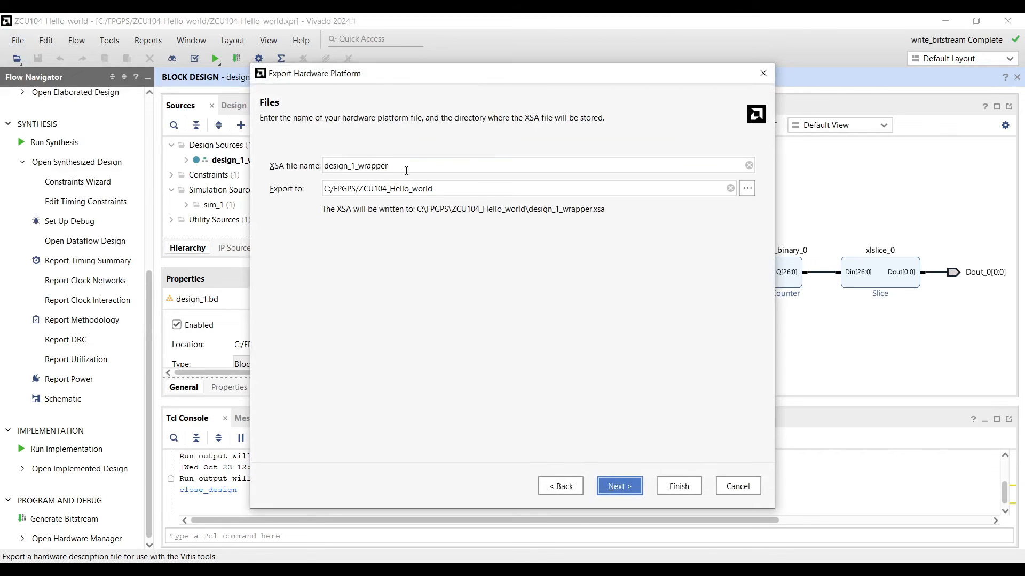
click(618, 487)
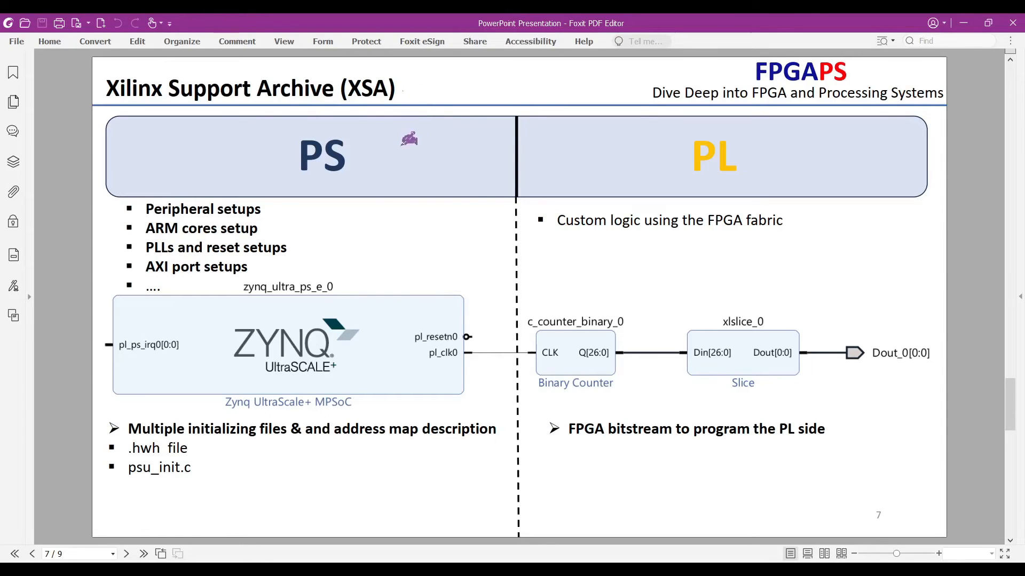
mouse_move(381, 150)
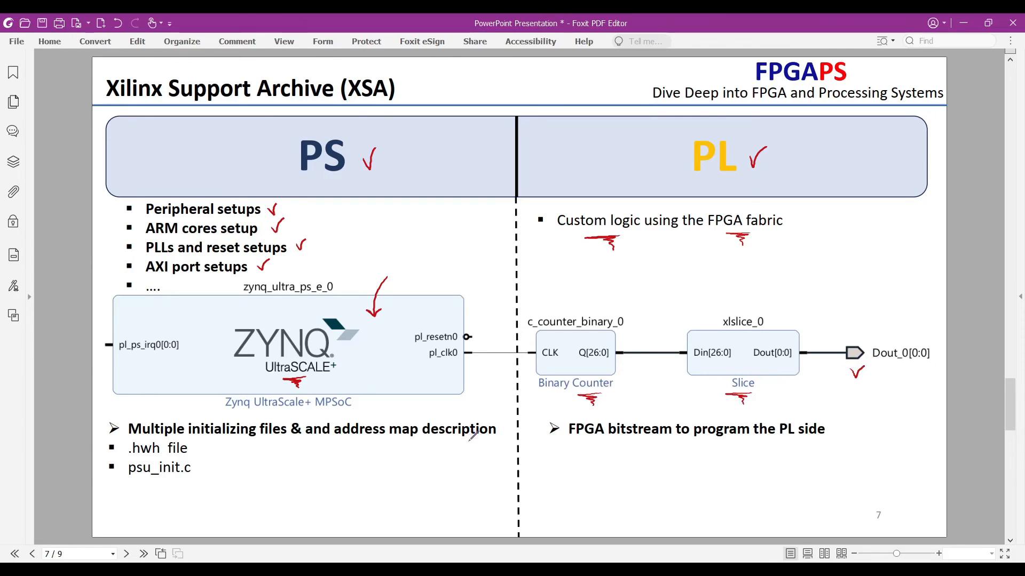
mouse_move(210, 444)
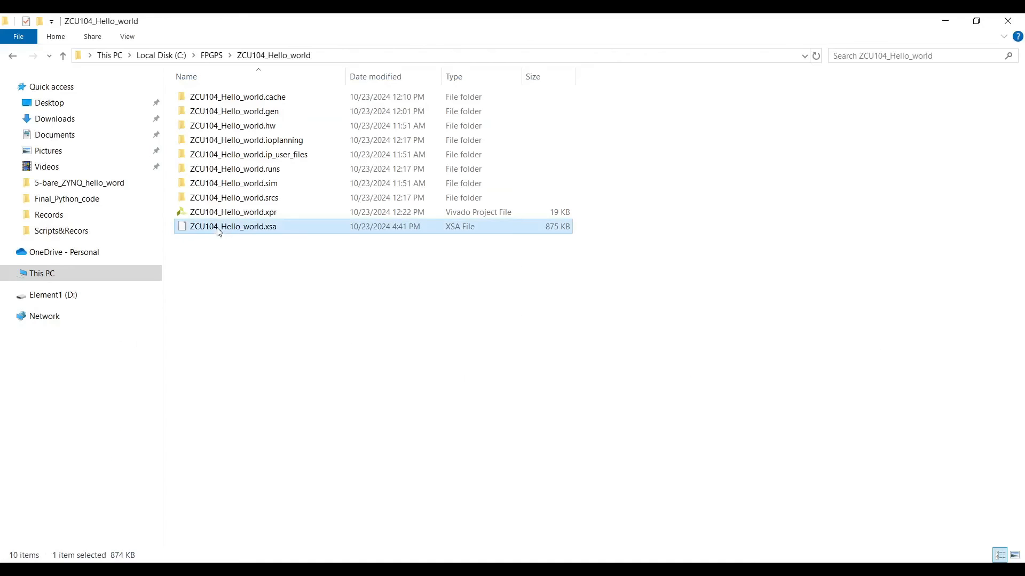
mouse_move(252, 256)
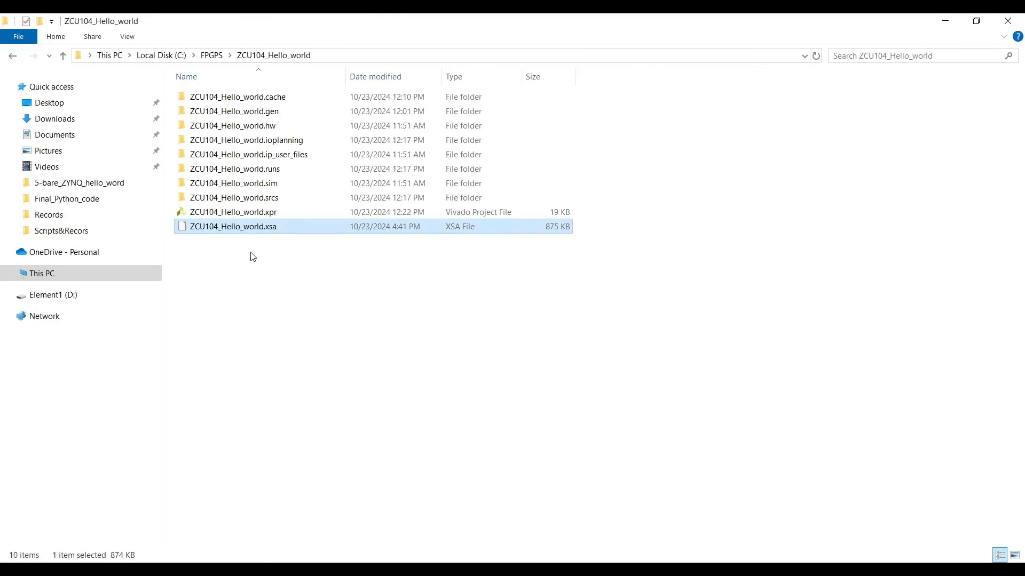
mouse_move(271, 231)
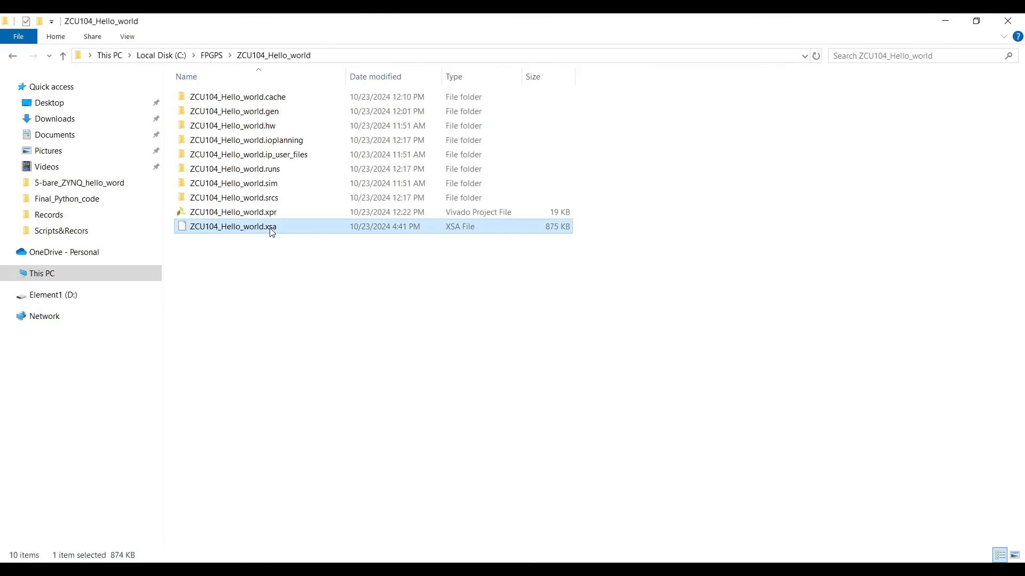
- Create a new folder named XSA in the project folder and move ZCU104_Hello_world.xsa into it
click(233, 226)
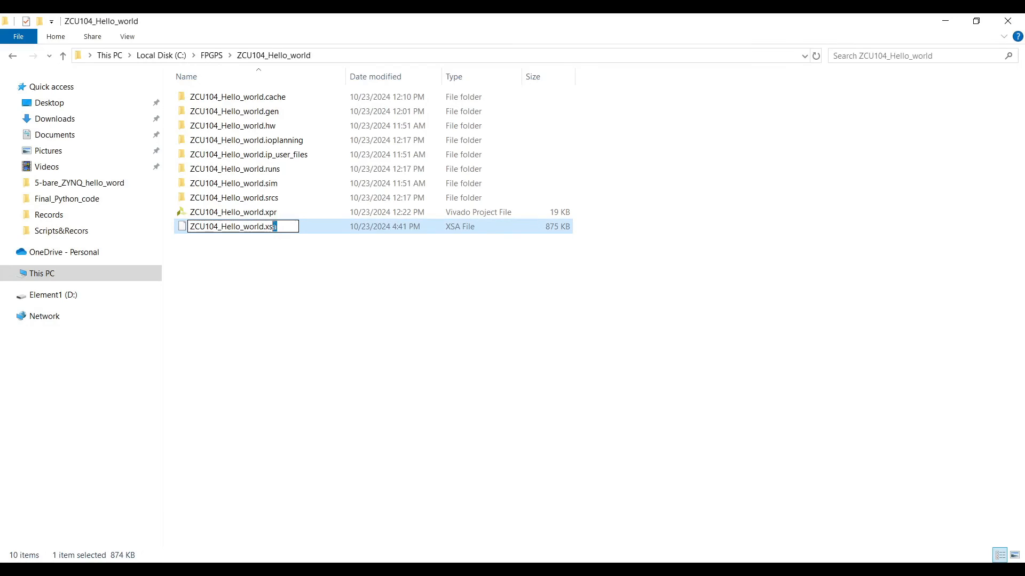
right_click(265, 283)
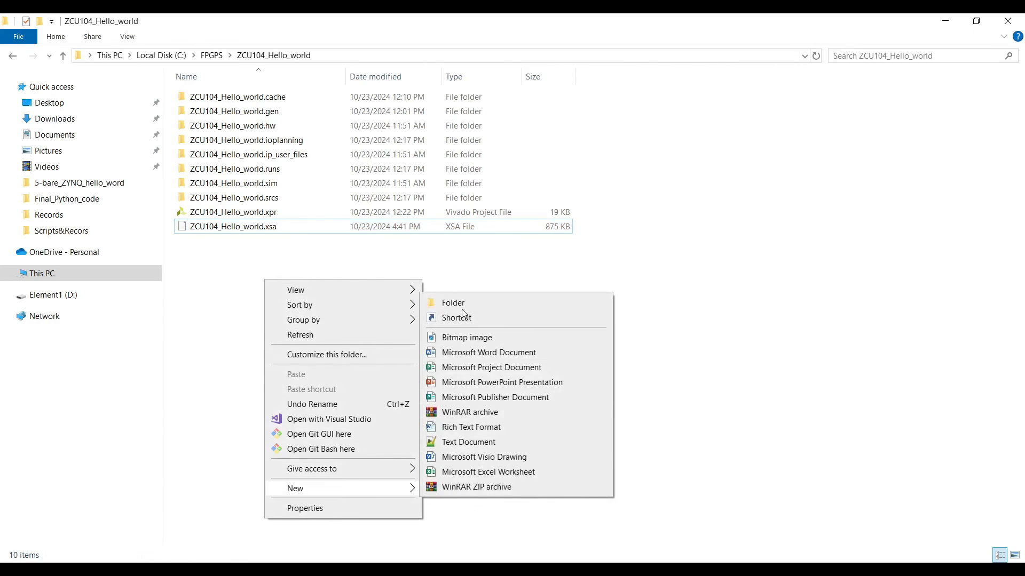
click(452, 302)
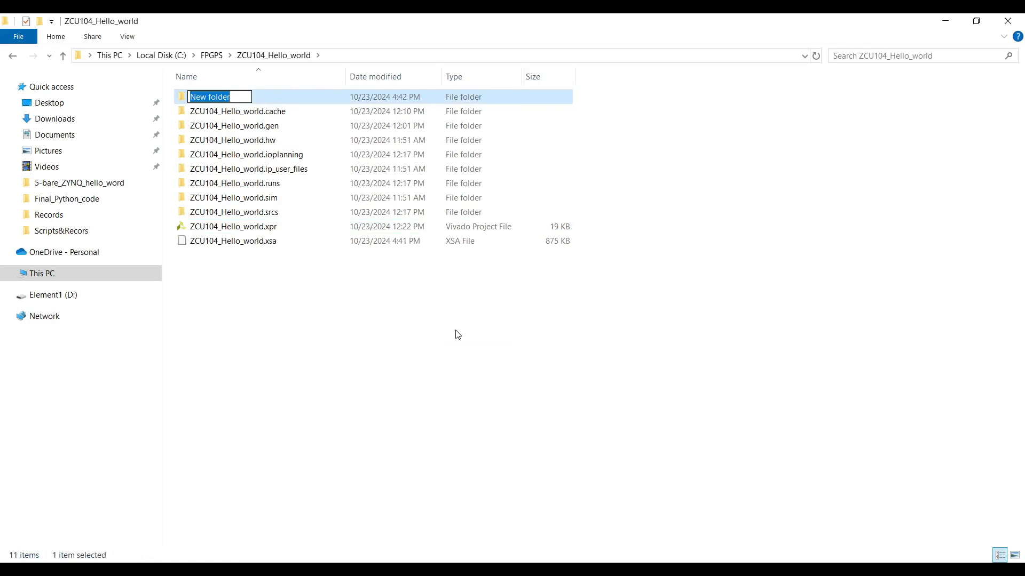
text(XSA)
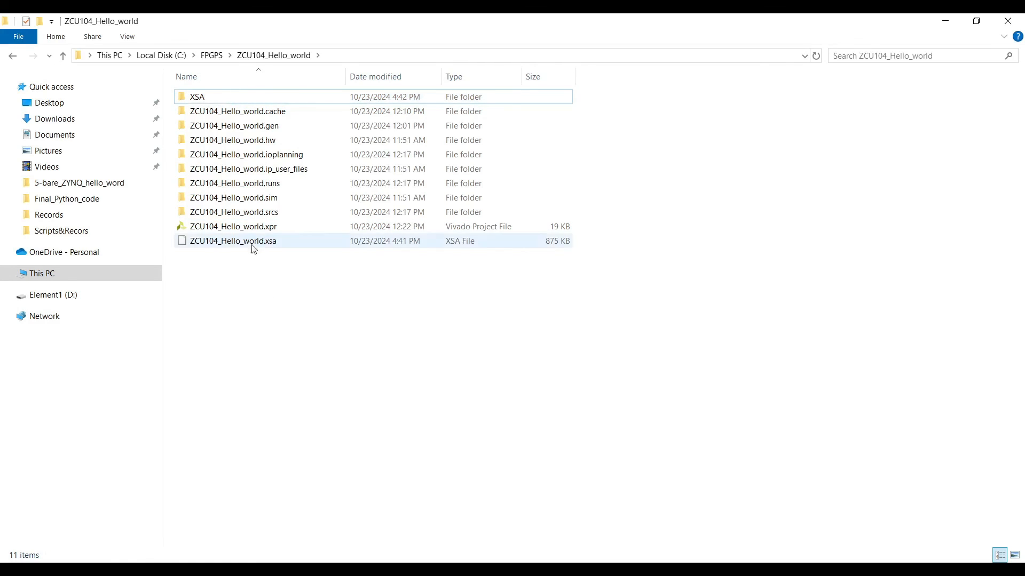
drag(234, 240, 234, 97)
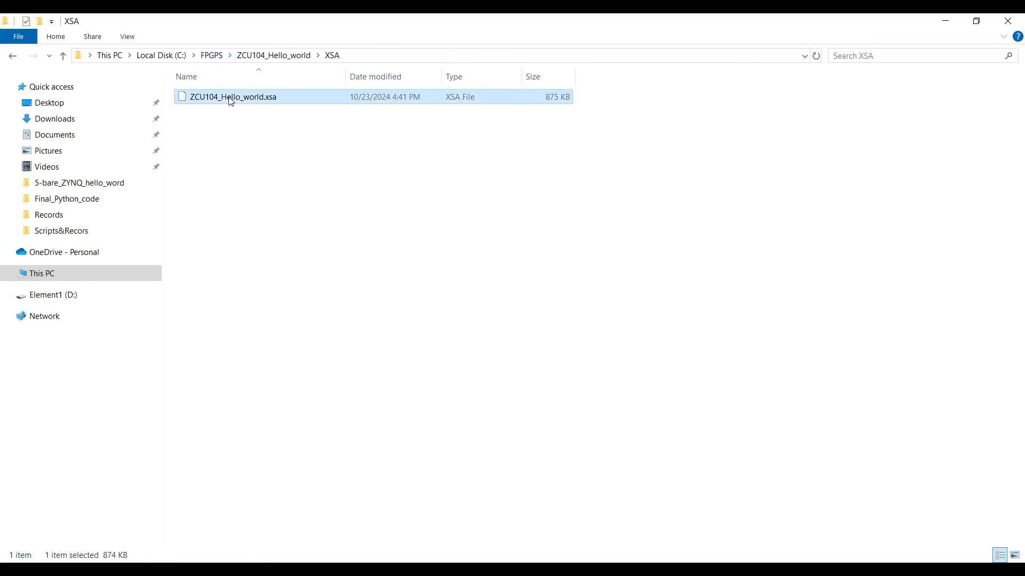
- Extract ZCU104_Hello_world.xsa here with 7-Zip and inspect the .bit and psu_init.c files
right_click(231, 97)
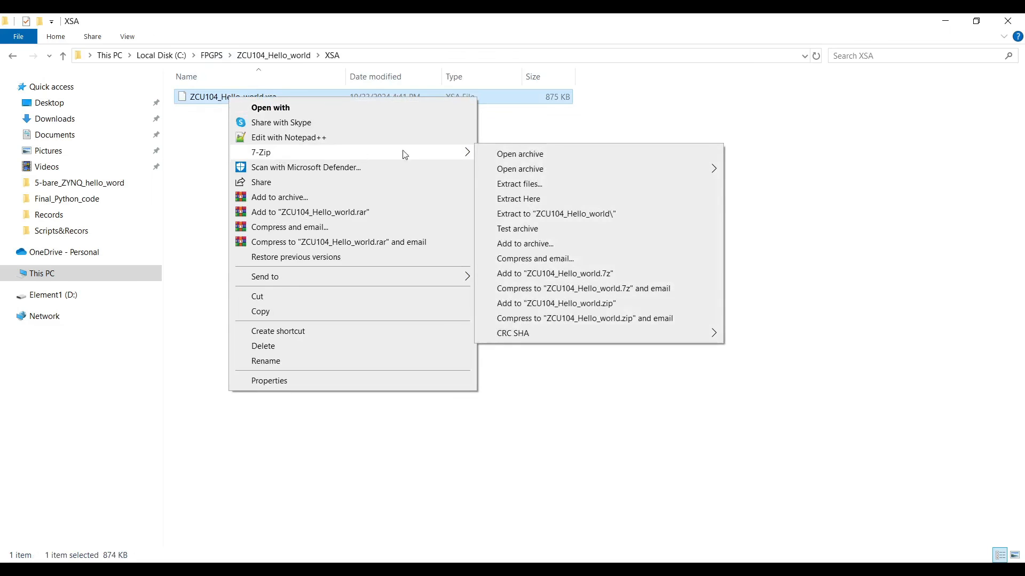
click(542, 202)
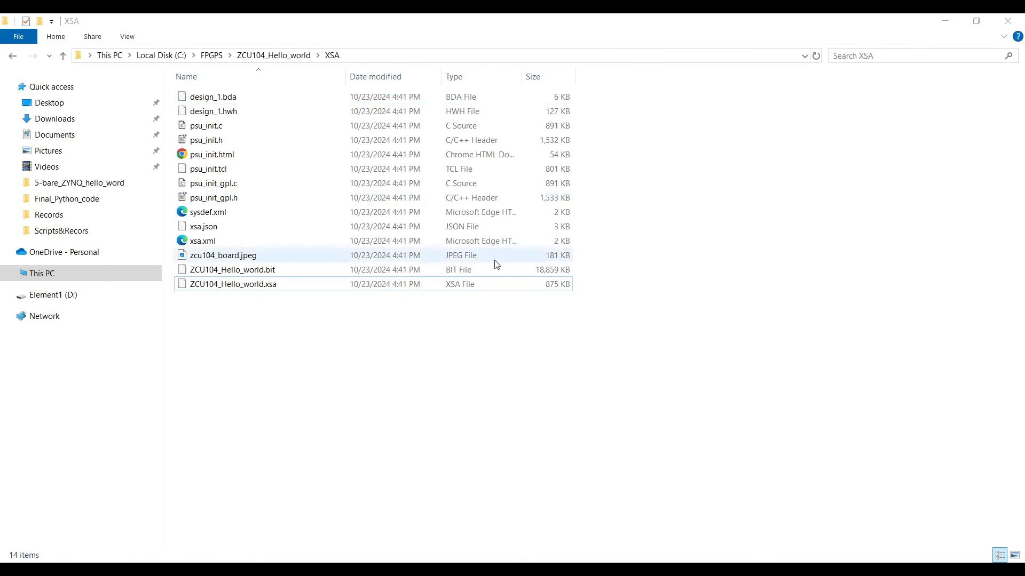
click(232, 269)
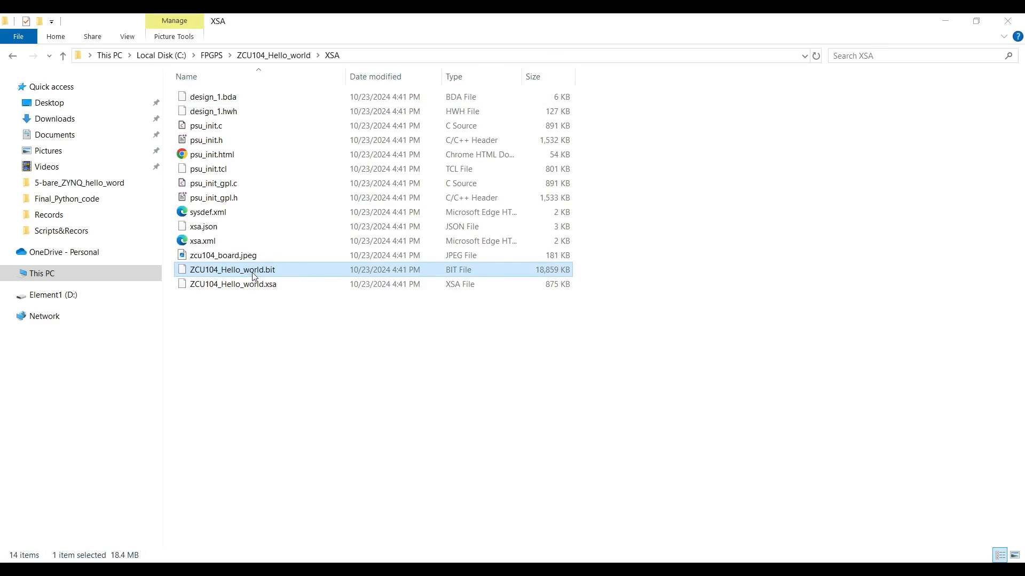
mouse_move(200, 274)
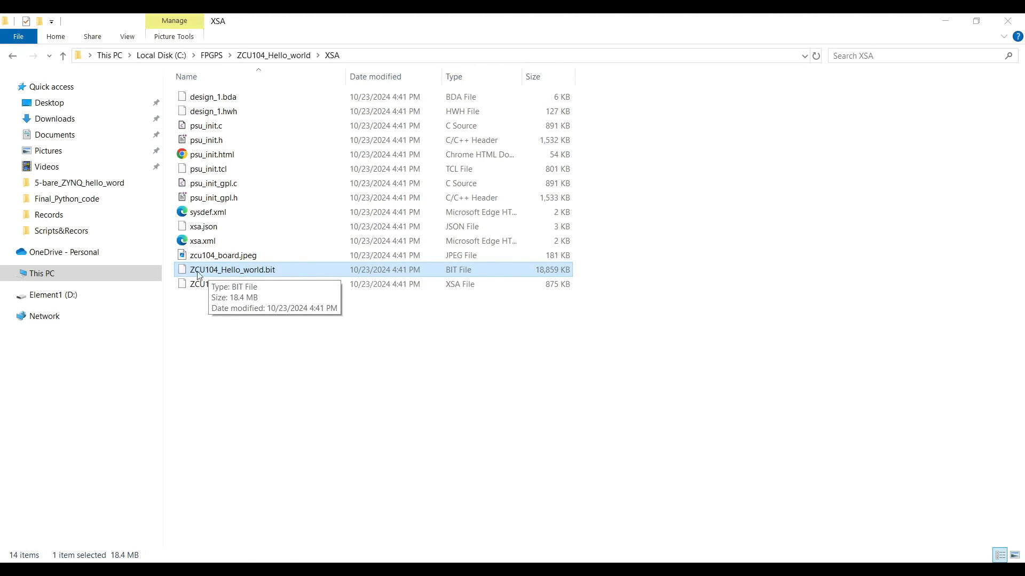
click(213, 182)
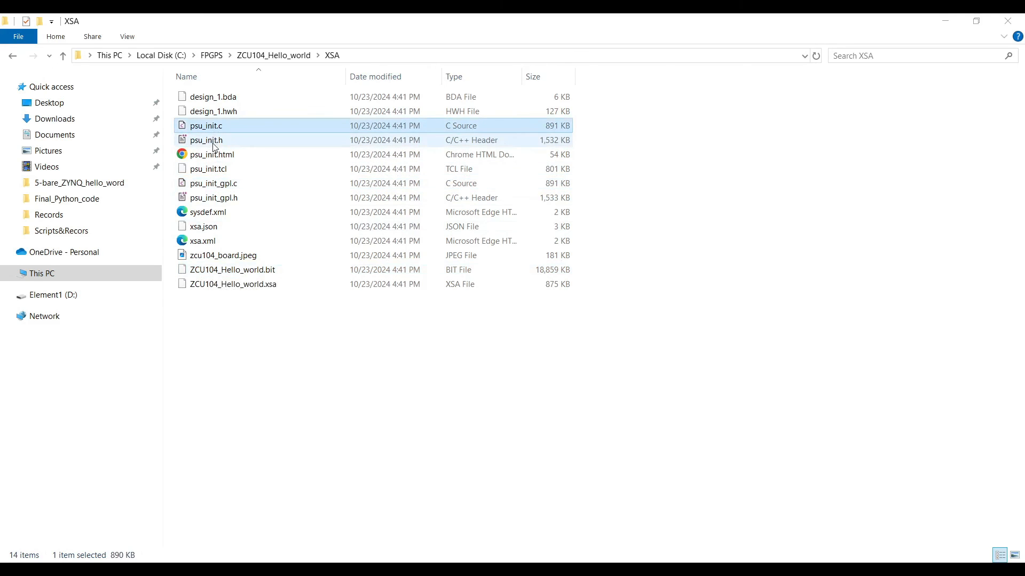
click(206, 169)
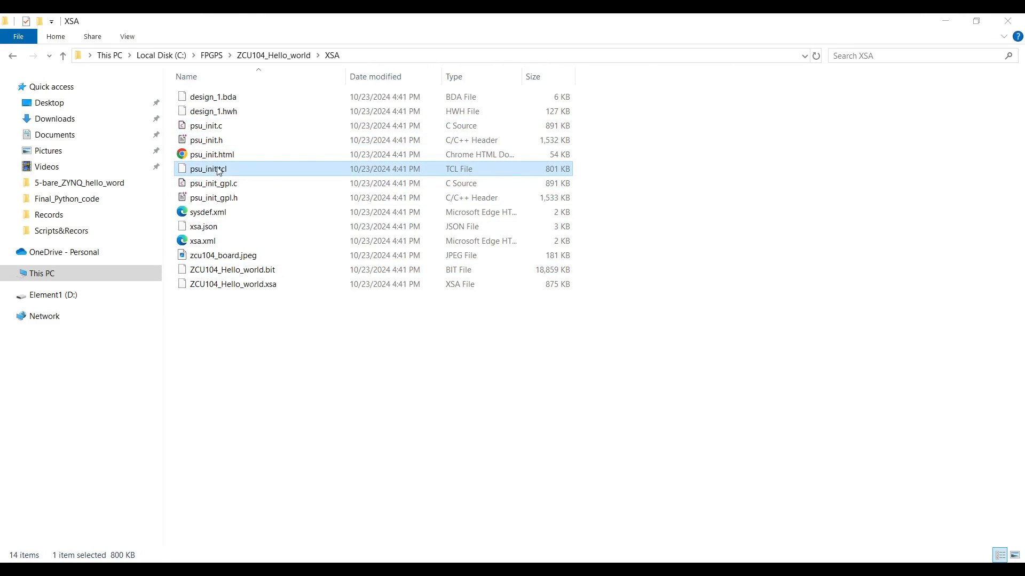
- View psu_init.tcl and design_1.hwh in a text editor
right_click(206, 169)
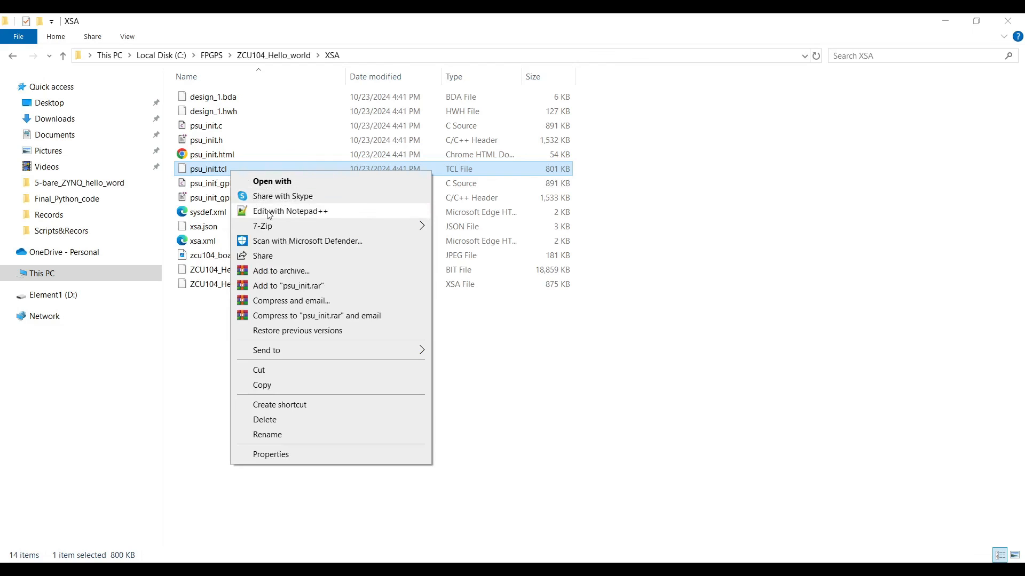
click(290, 210)
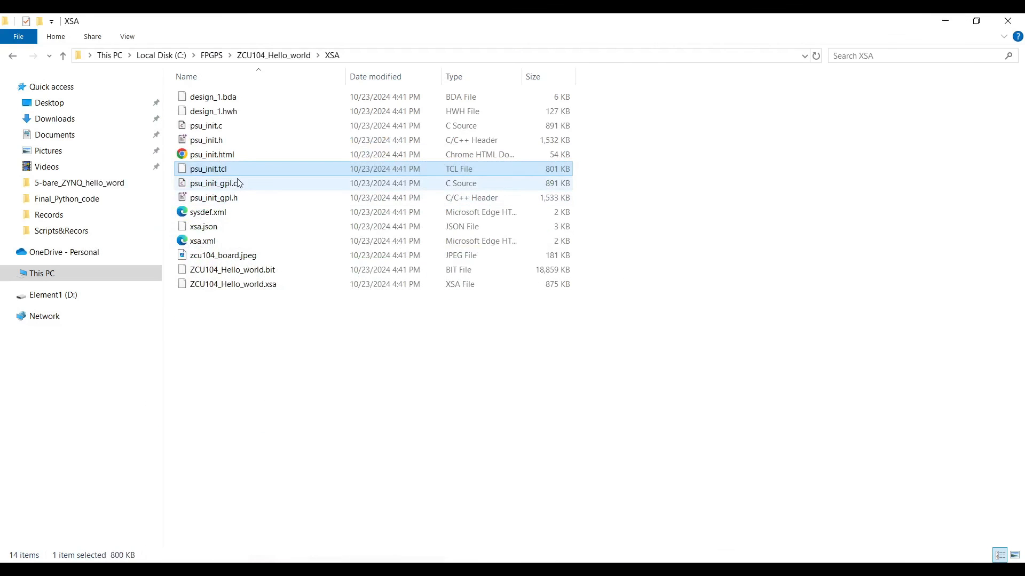
mouse_move(245, 126)
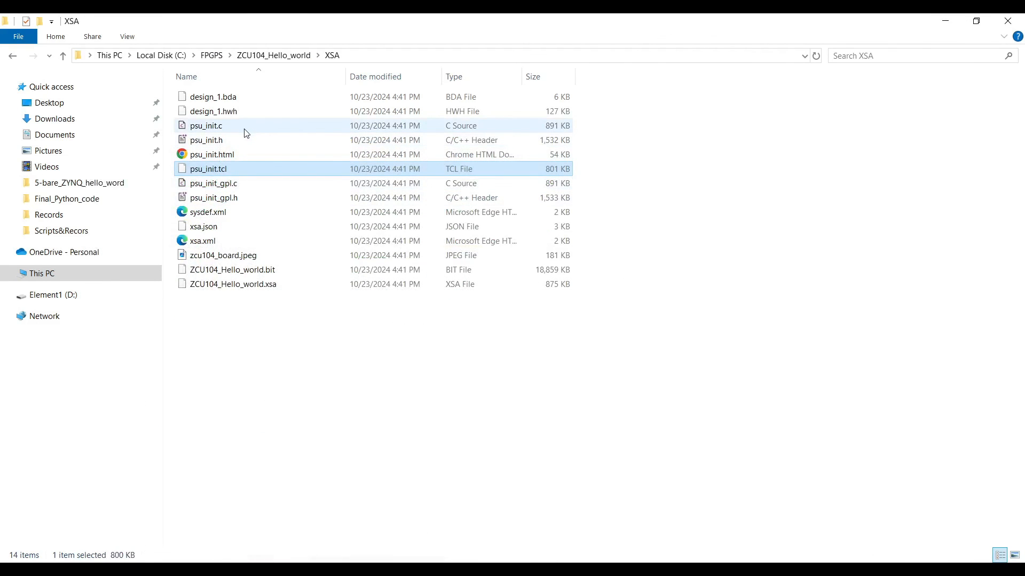
right_click(212, 111)
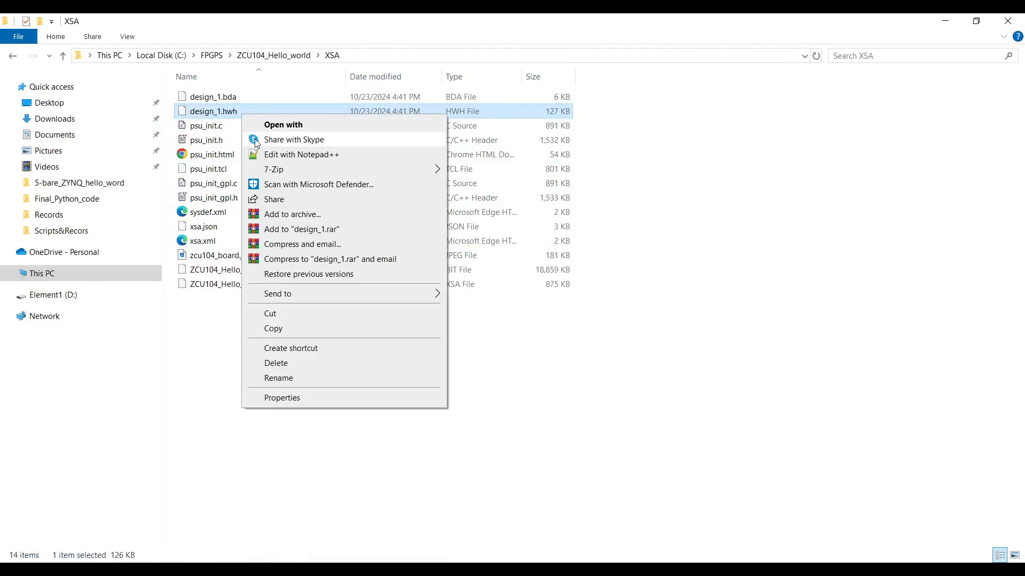
click(301, 154)
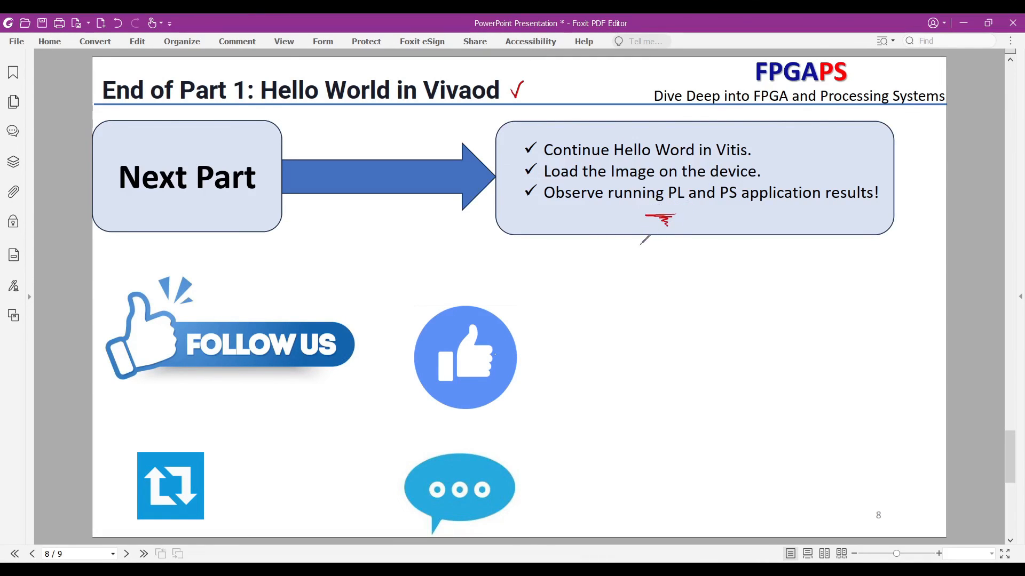
mouse_move(611, 283)
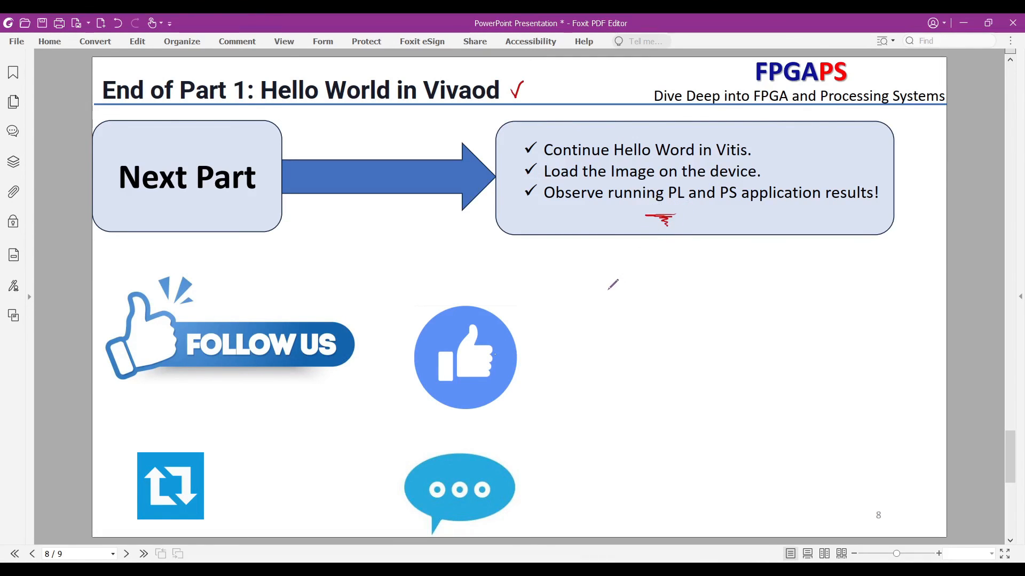